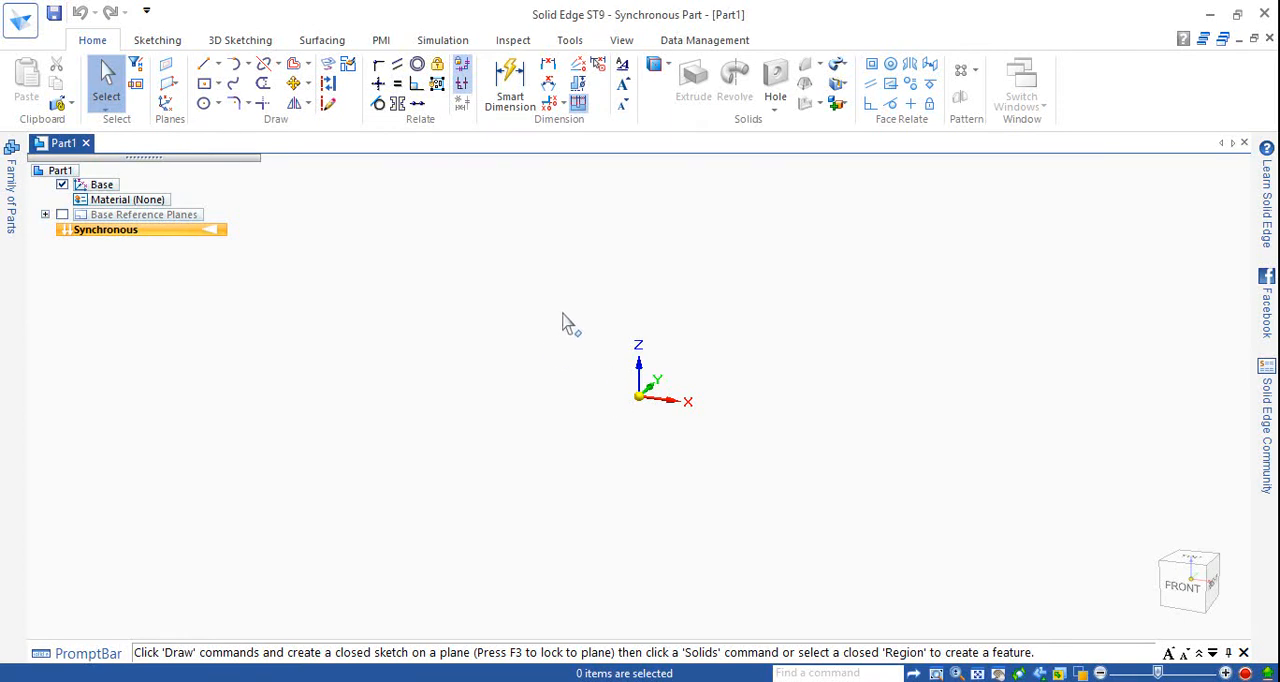
{"action": "mouse_move", "coordinate": [648, 248]}
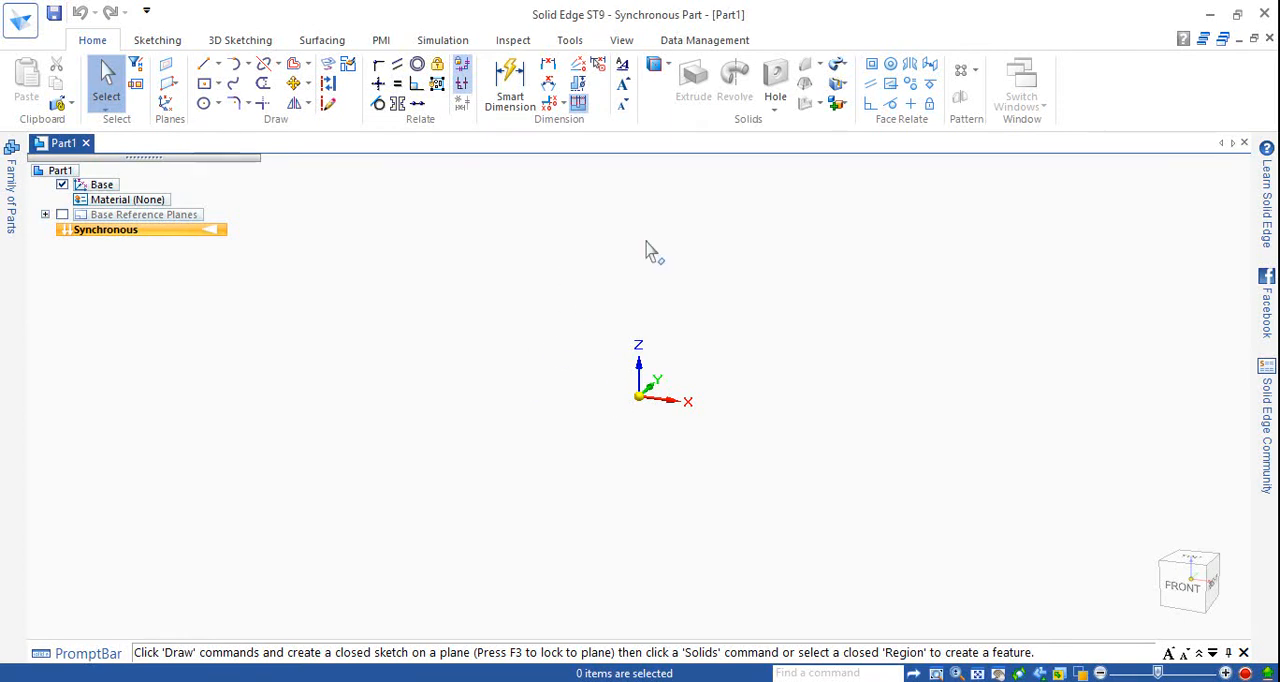
{"action": "mouse_move", "coordinate": [632, 249]}
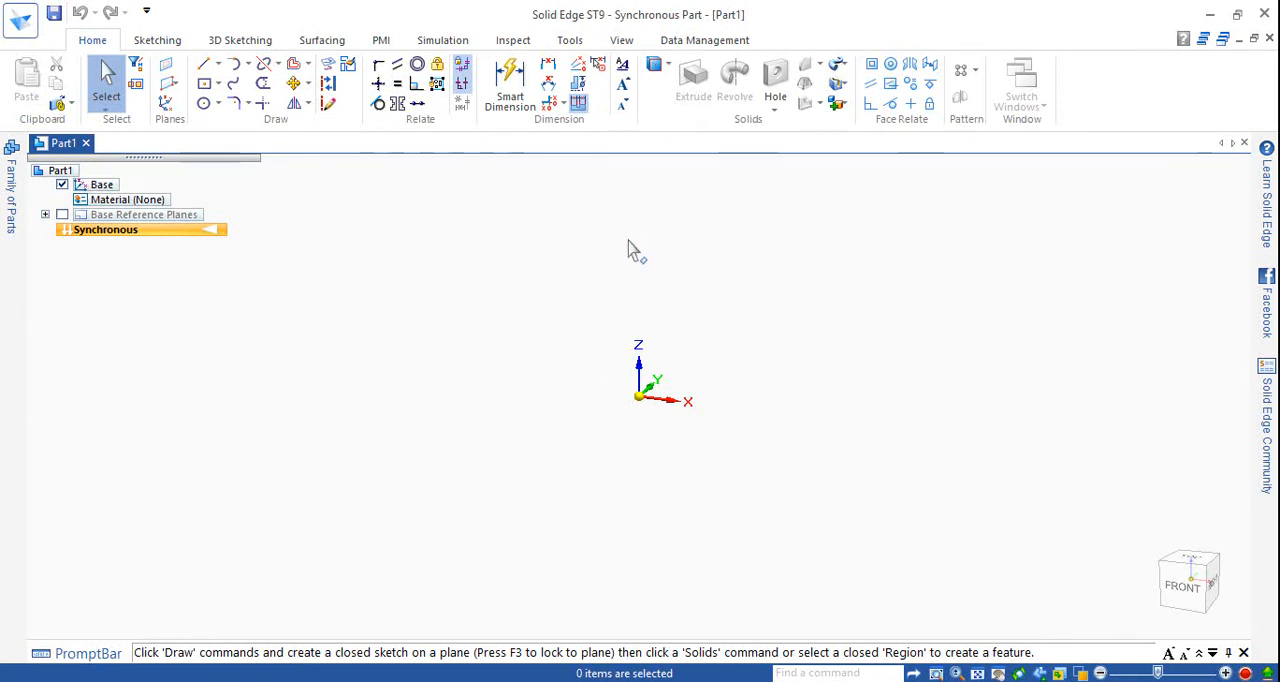
{"action": "mouse_move", "coordinate": [497, 262]}
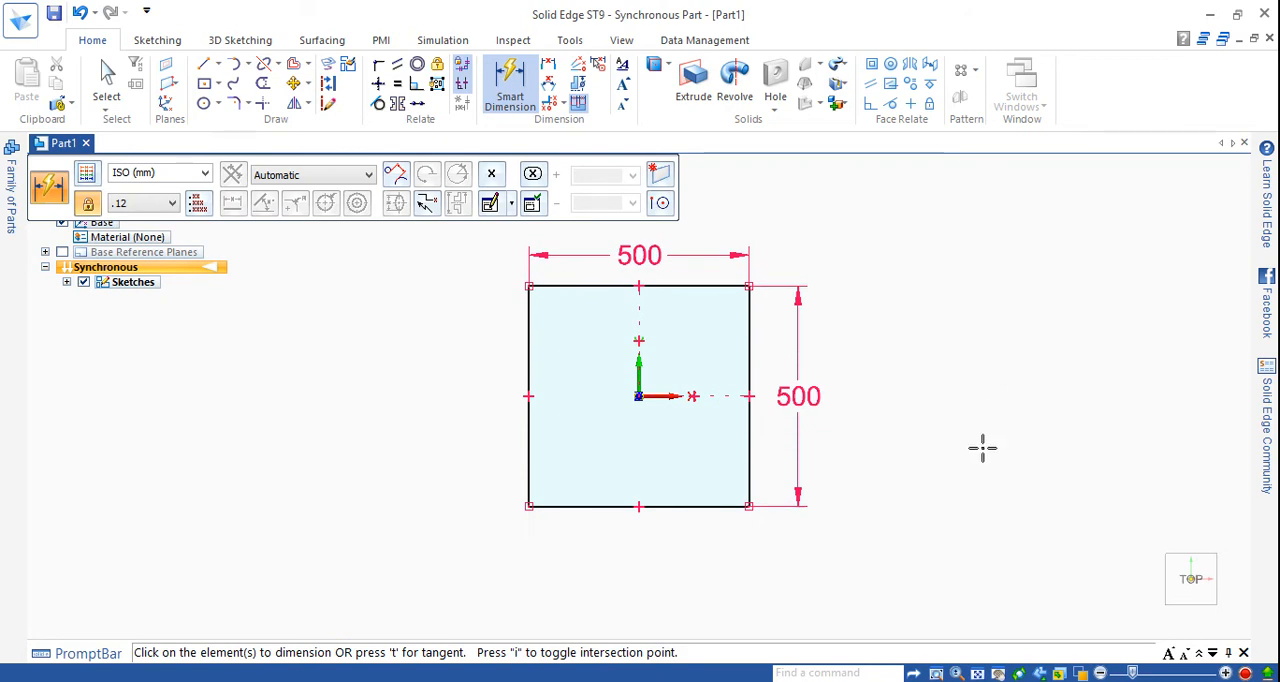
{"action": "mouse_move", "coordinate": [985, 441]}
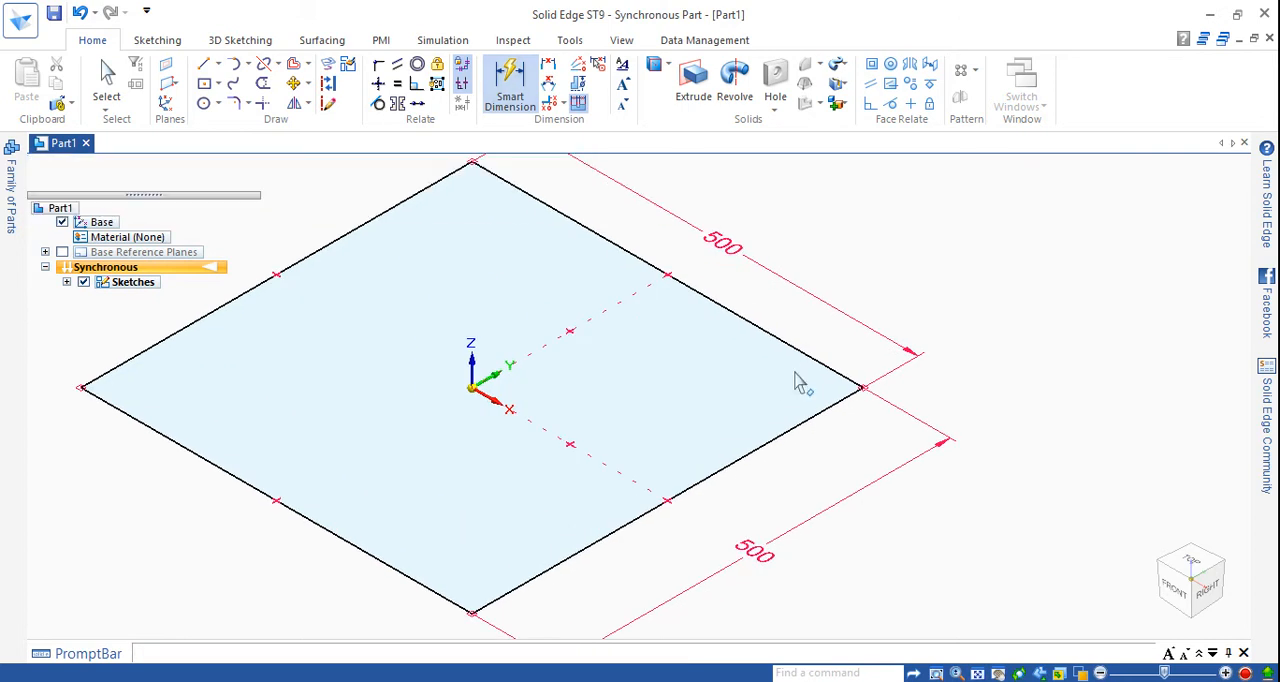
Step: Extrude the square profile 70 mm thick into a solid slab, Protrusion 1
{"action": "left_click", "coordinate": [800, 385]}
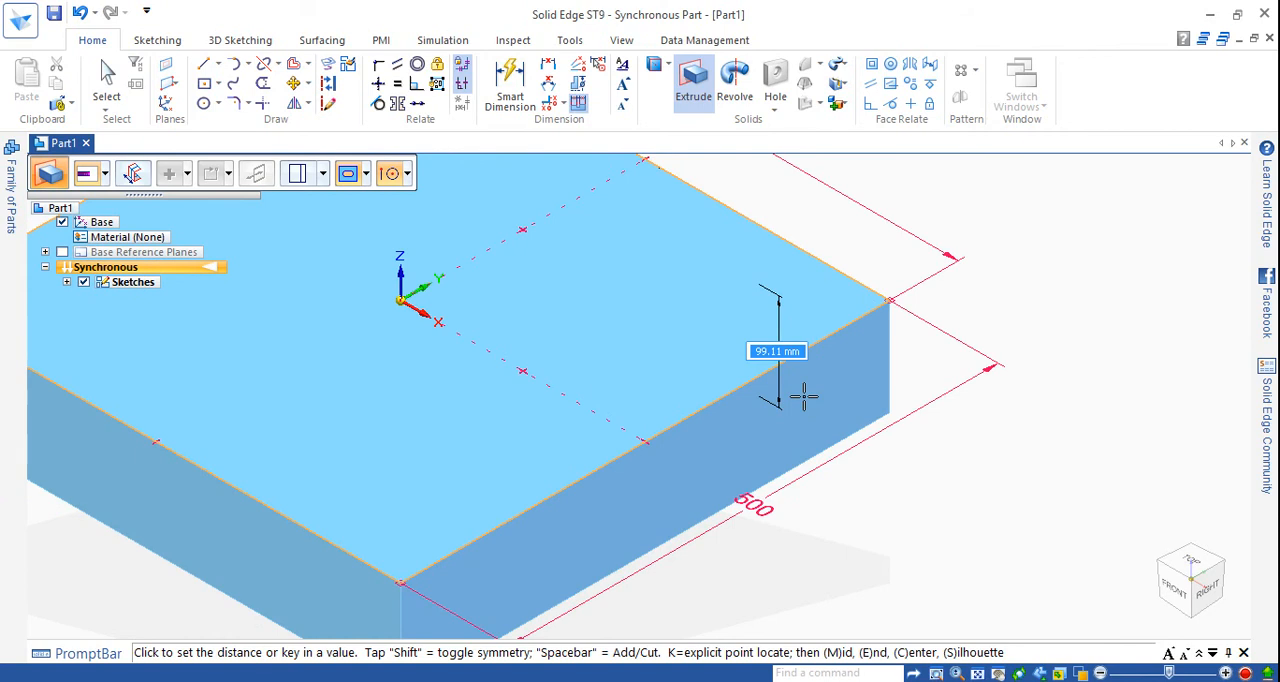
{"action": "type", "text": "70."}
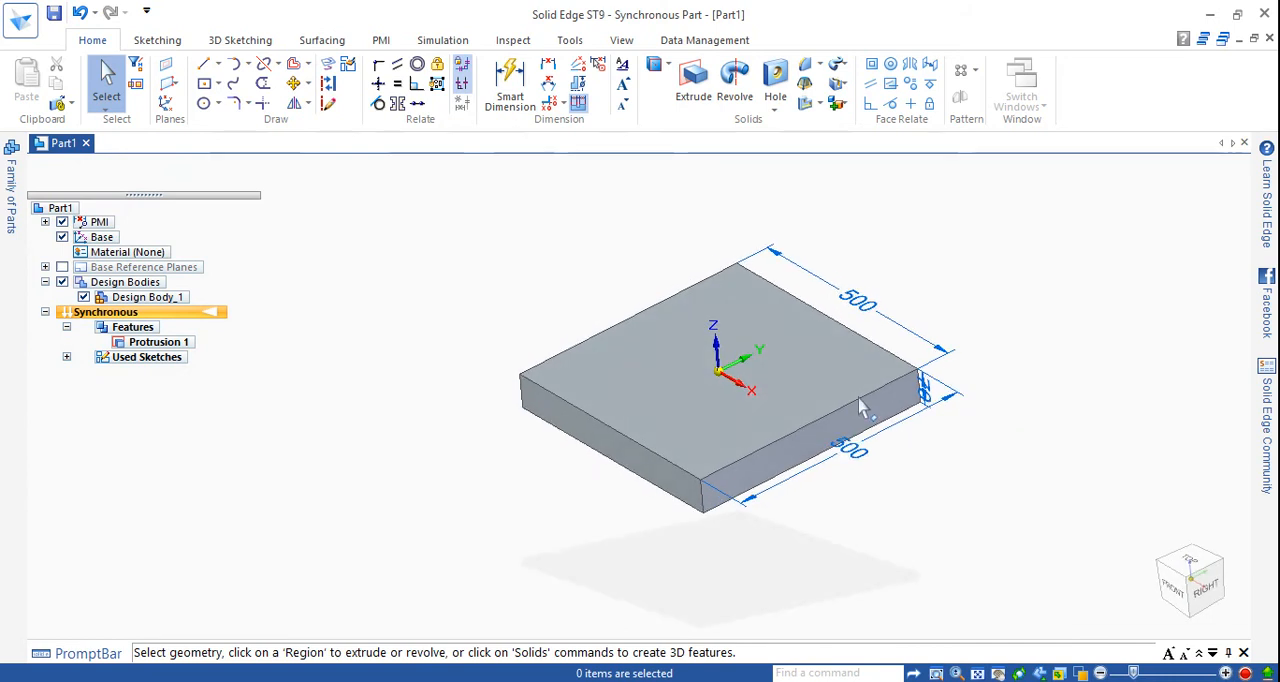
Step: Apply the Yellow style to the whole slab with Part Painter in Body mode
{"action": "left_click", "coordinate": [569, 40]}
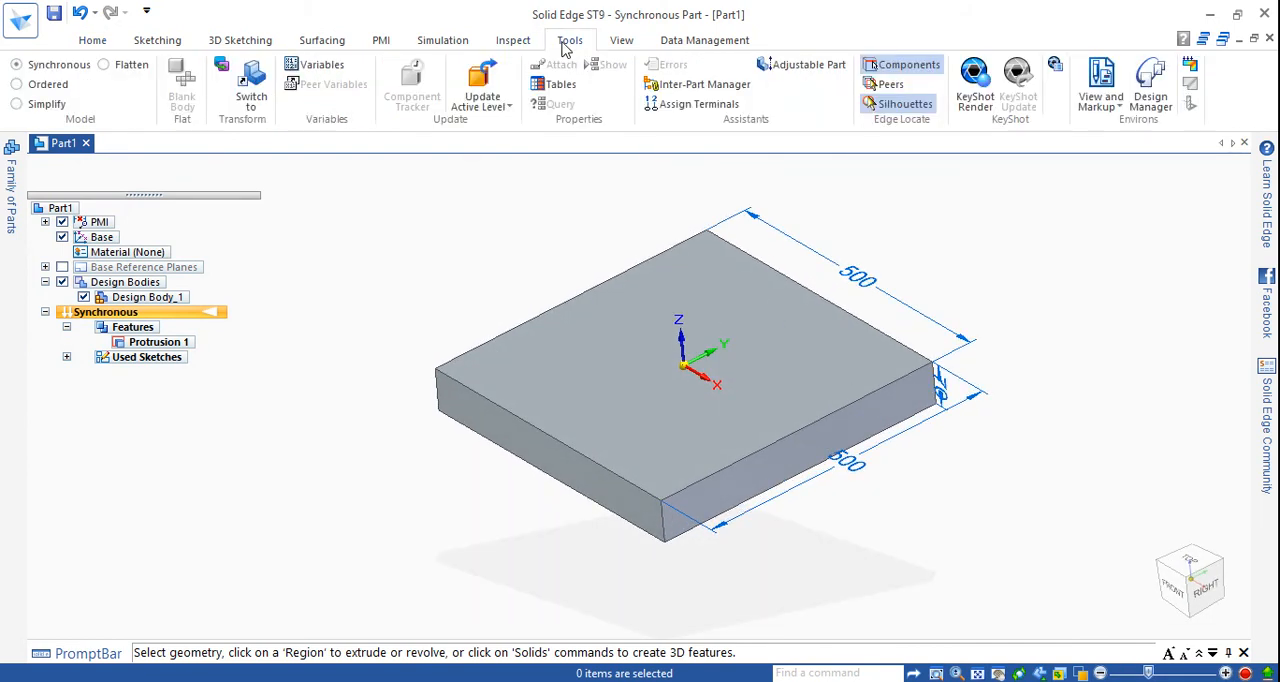
{"action": "left_click", "coordinate": [621, 40]}
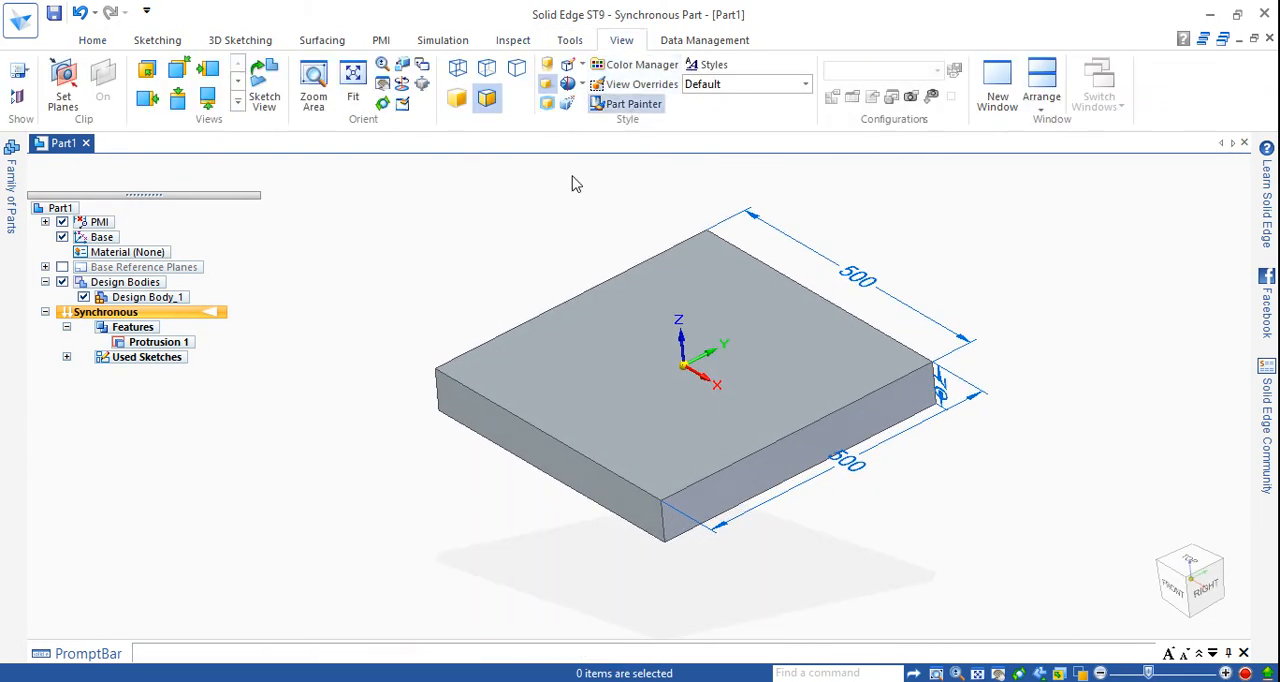
{"action": "left_click", "coordinate": [631, 103]}
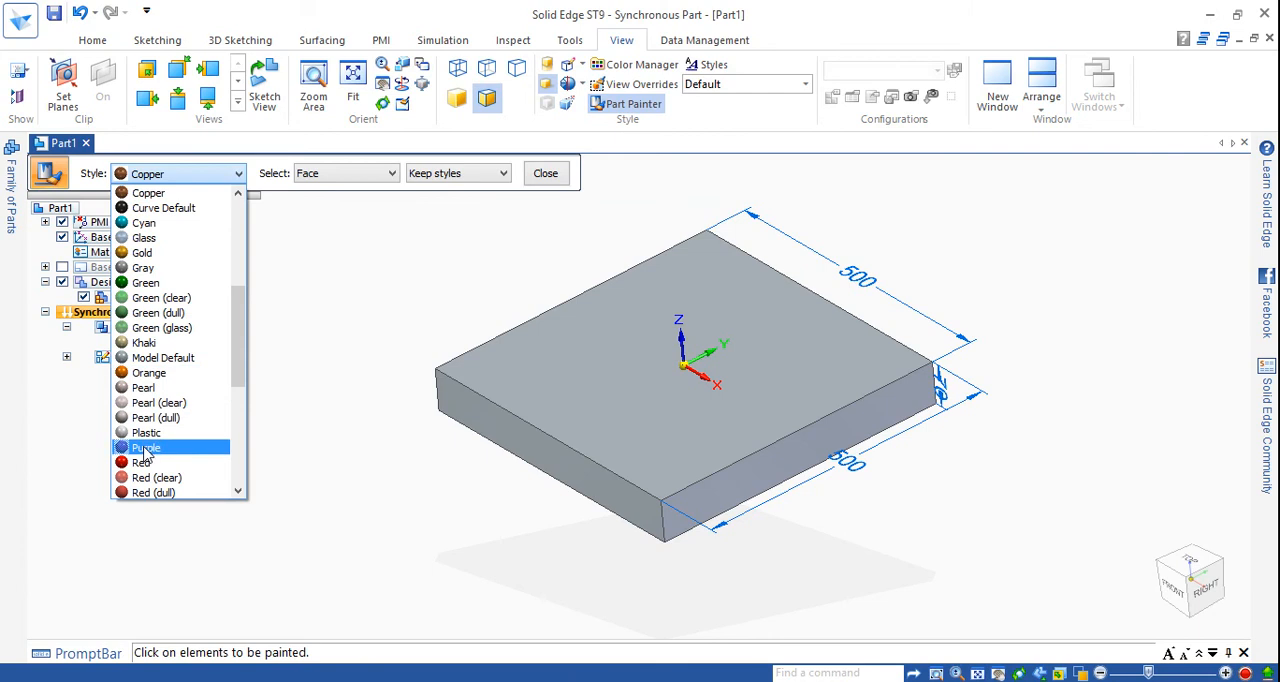
{"action": "scroll", "scroll_direction": "down", "scroll_amount": 3}
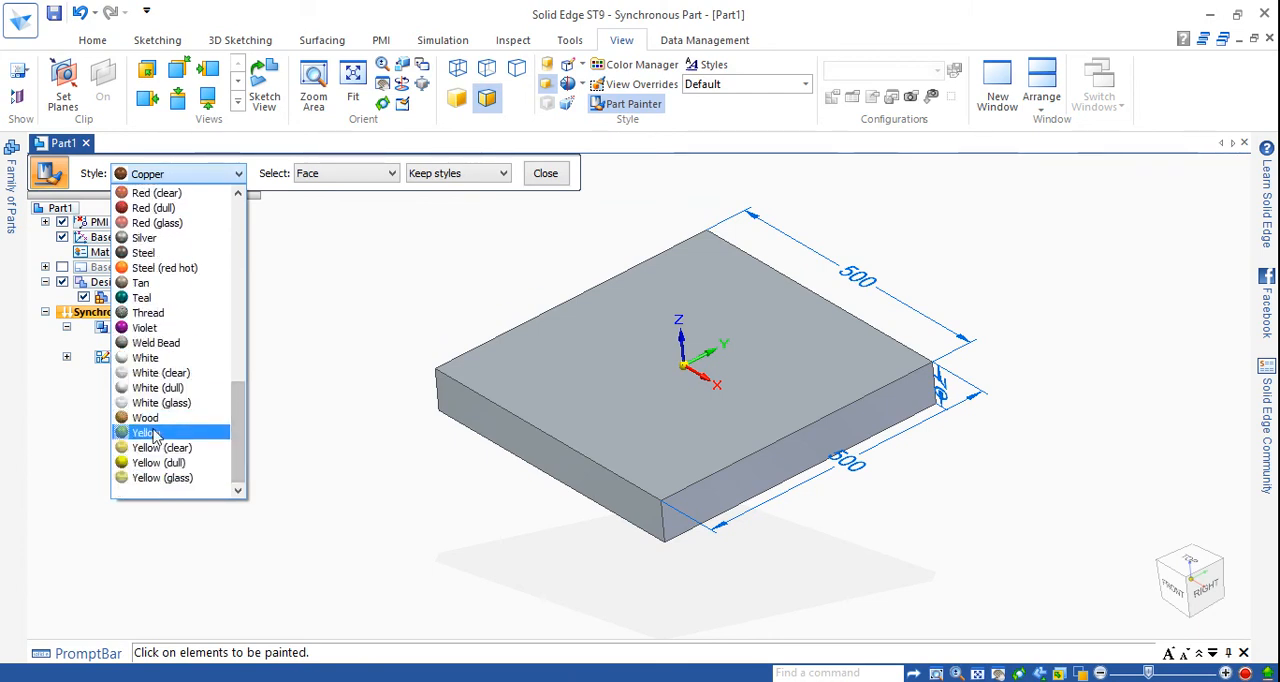
{"action": "left_click", "coordinate": [143, 432]}
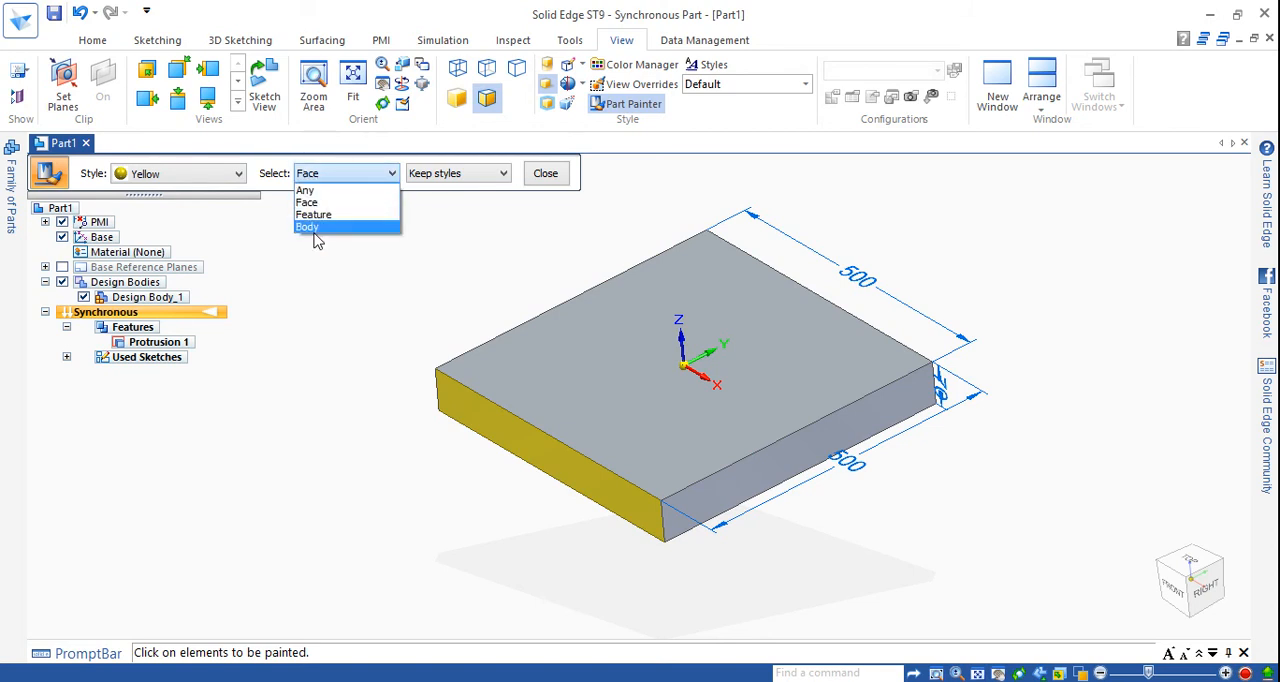
{"action": "left_click", "coordinate": [308, 226]}
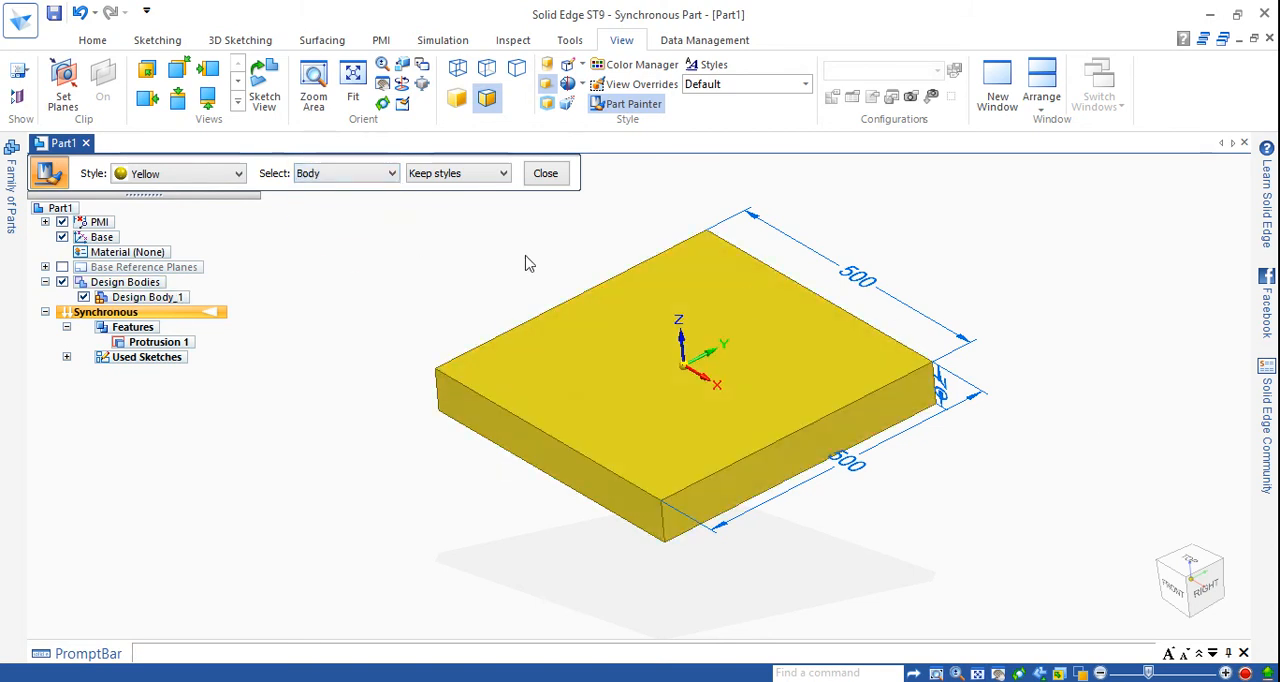
{"action": "left_click", "coordinate": [545, 172]}
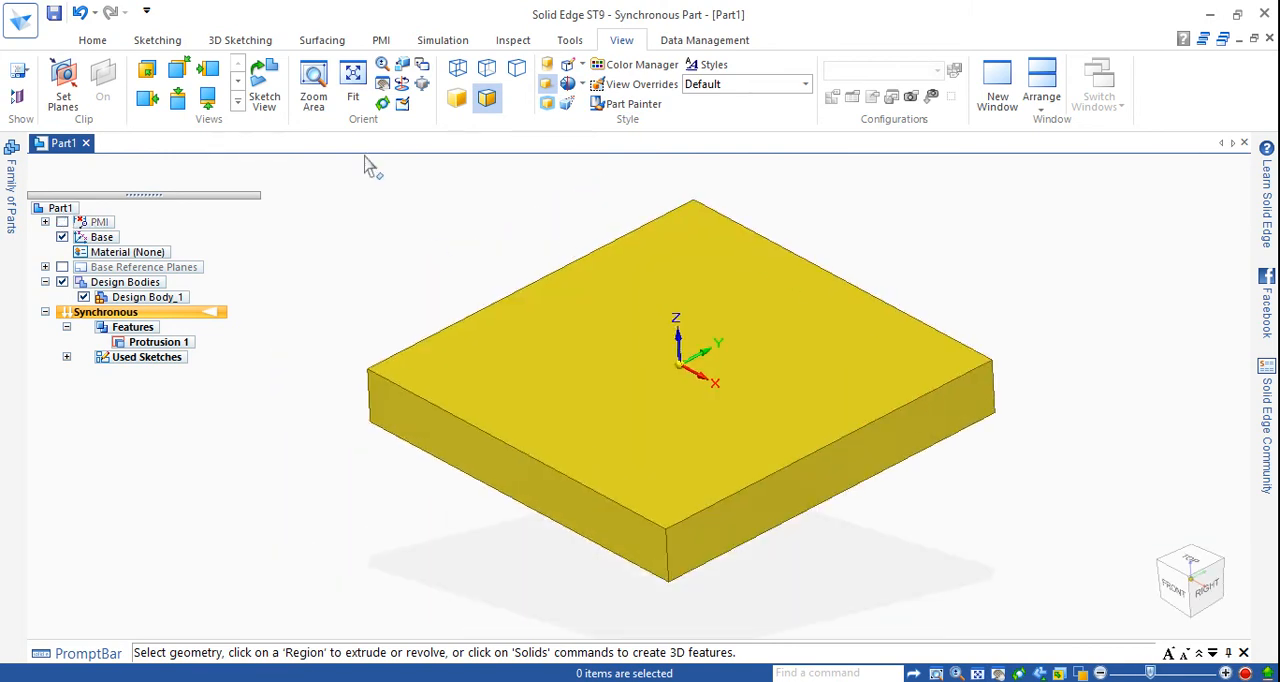
Step: Start a Round on the slab's upper-left top edge from the Round/Blend list
{"action": "left_click", "coordinate": [85, 39]}
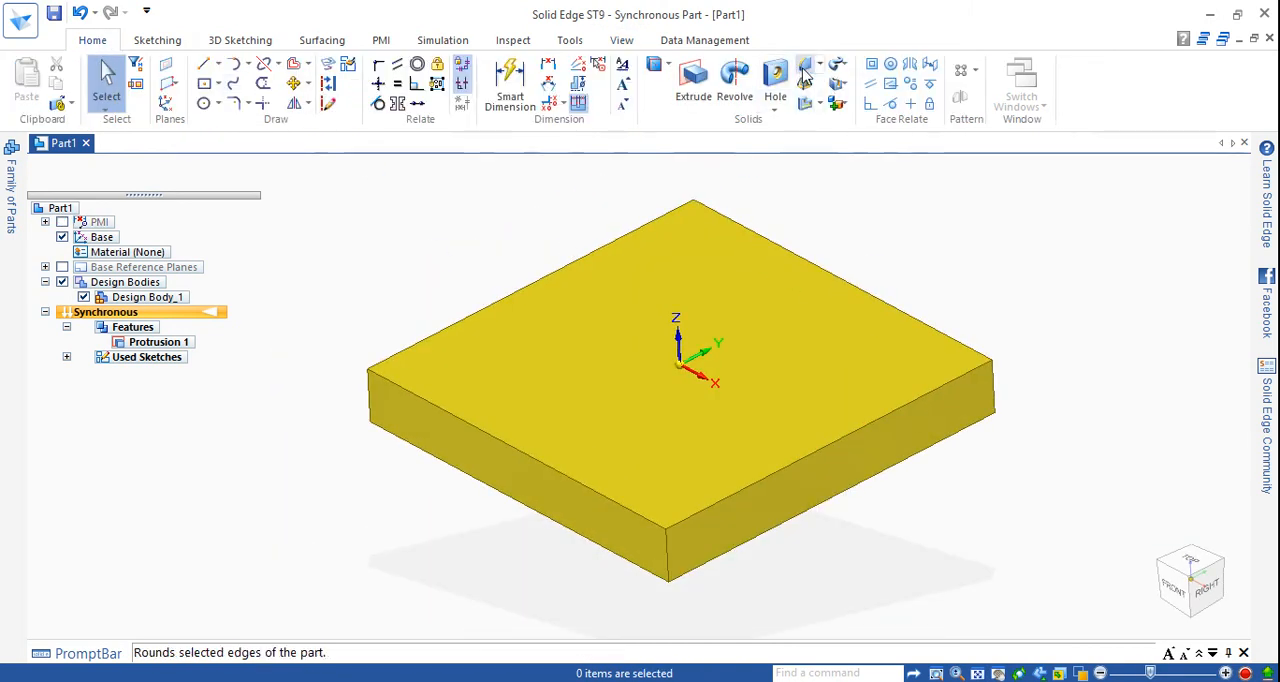
{"action": "mouse_move", "coordinate": [806, 66]}
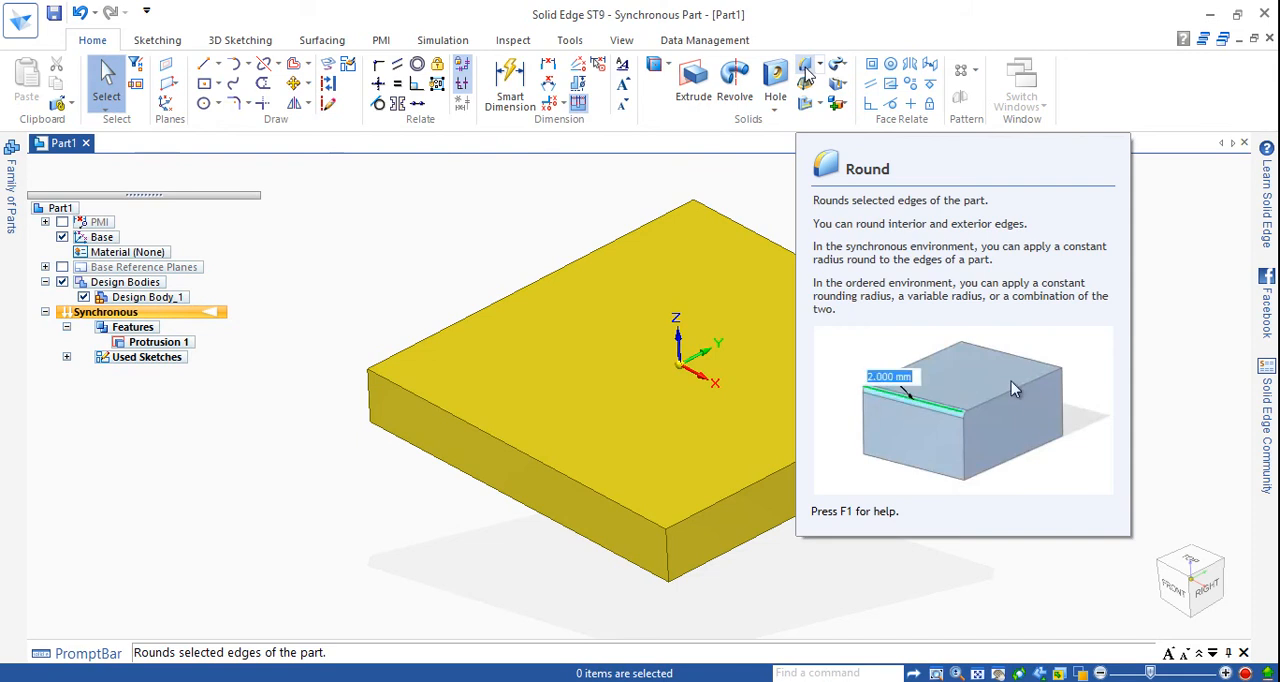
{"action": "left_click", "coordinate": [817, 65]}
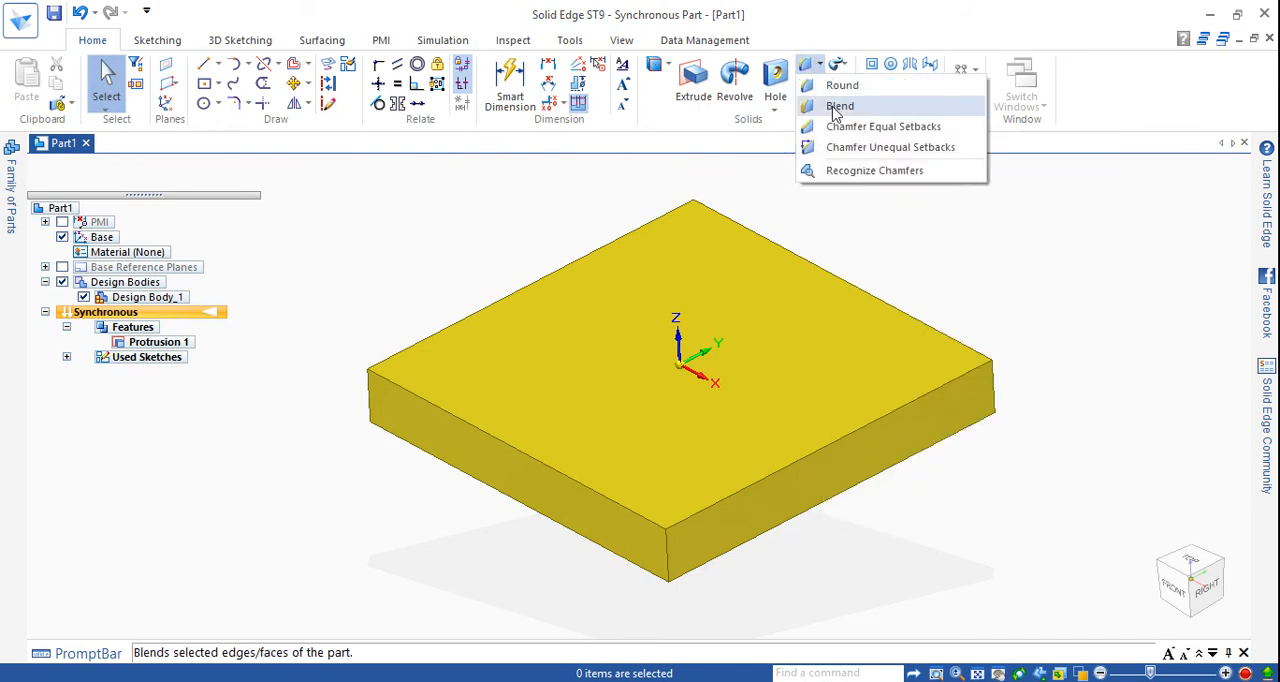
{"action": "mouse_move", "coordinate": [919, 270]}
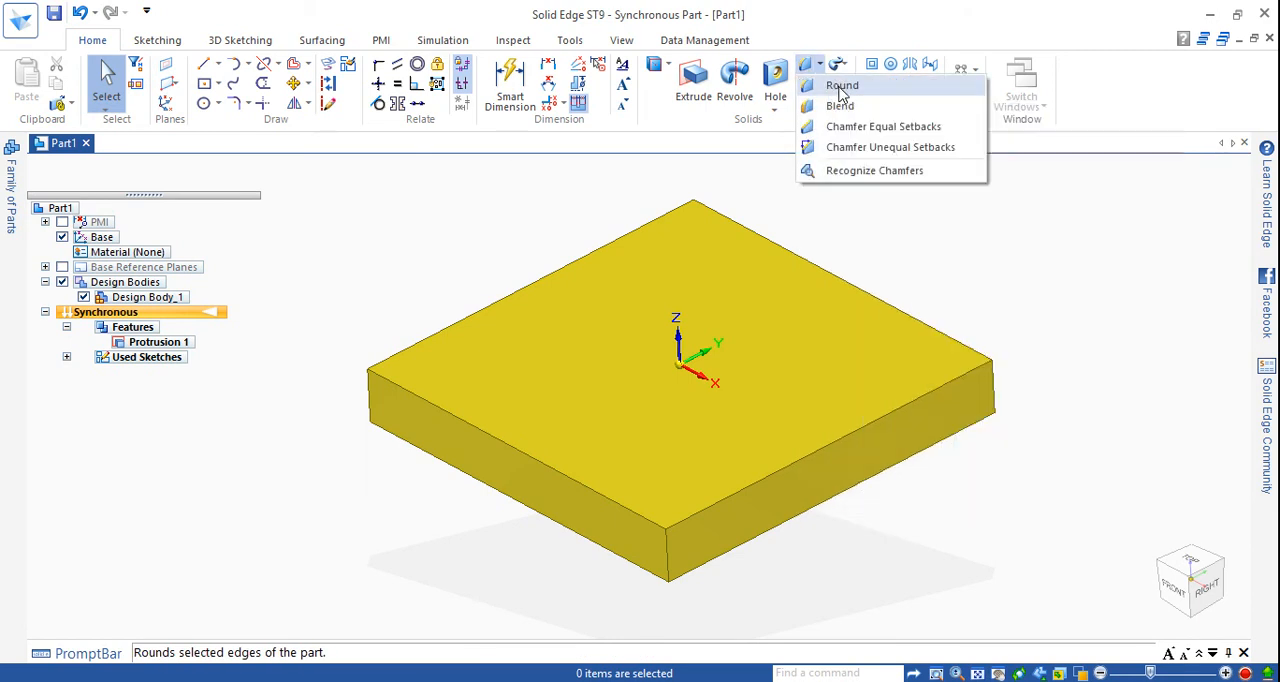
{"action": "left_click", "coordinate": [844, 84]}
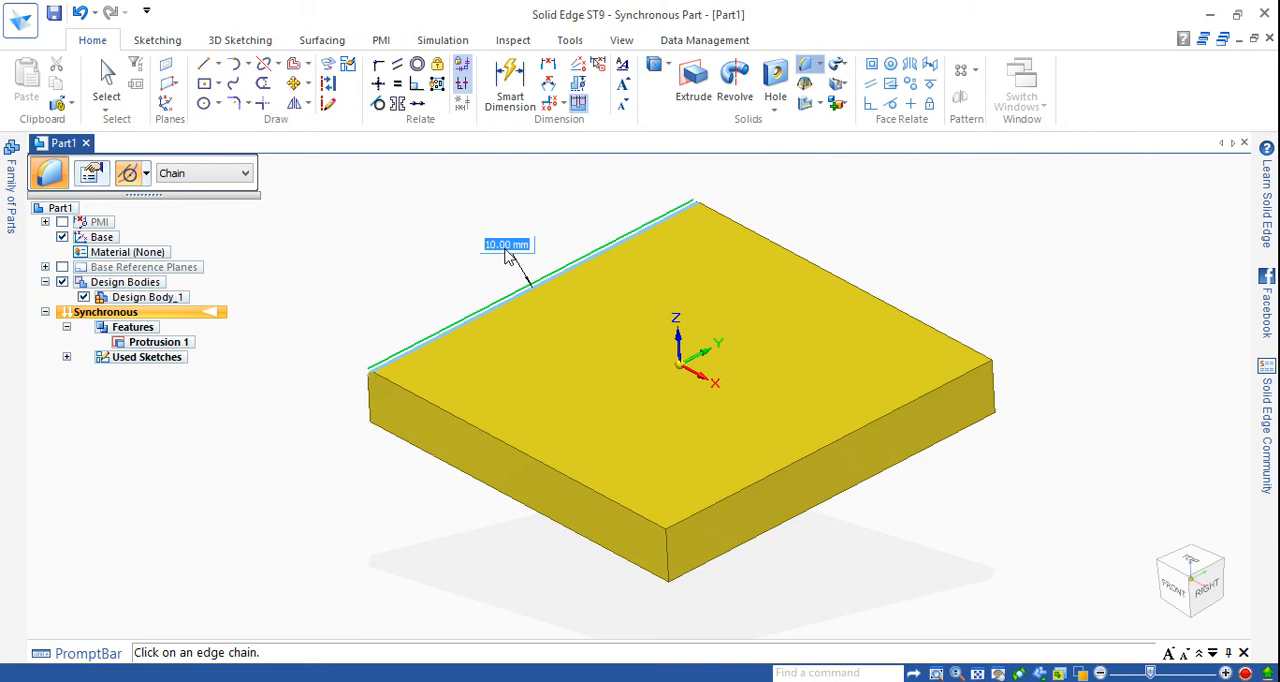
Step: Enter 15 and accept the default Round Parameters, creating Round 1
{"action": "type", "text": "15"}
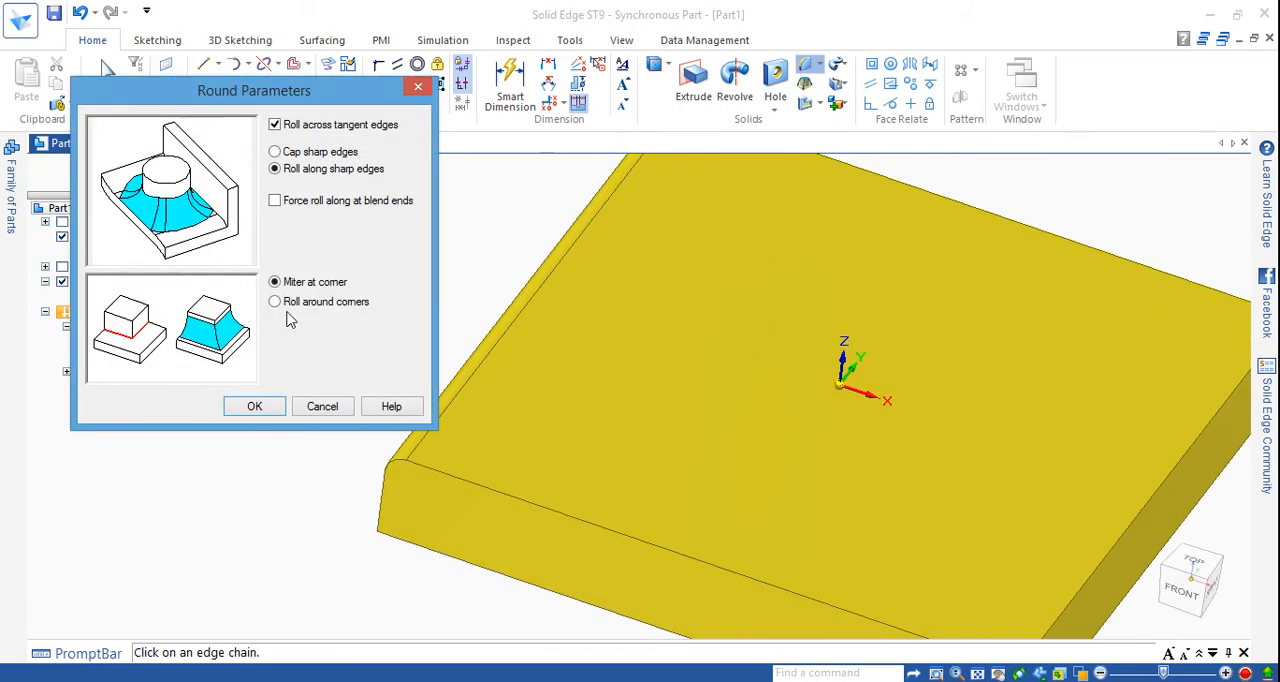
{"action": "mouse_move", "coordinate": [302, 307]}
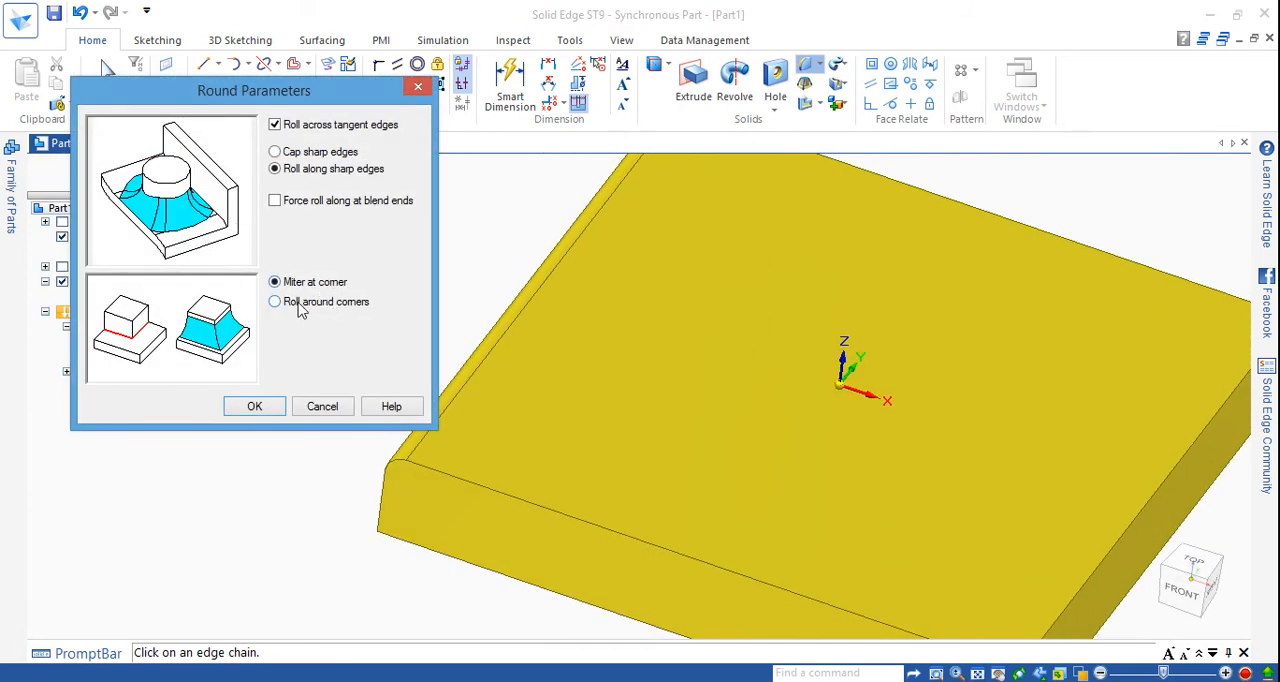
{"action": "mouse_move", "coordinate": [100, 340]}
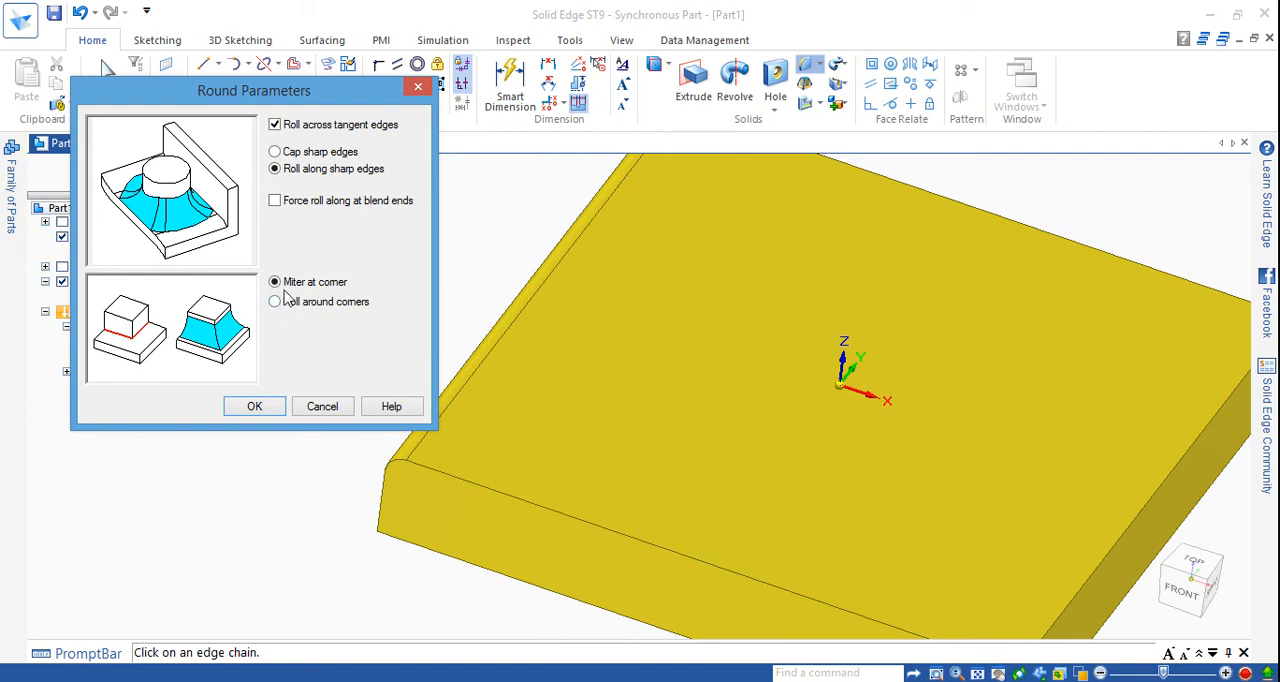
{"action": "mouse_move", "coordinate": [308, 168]}
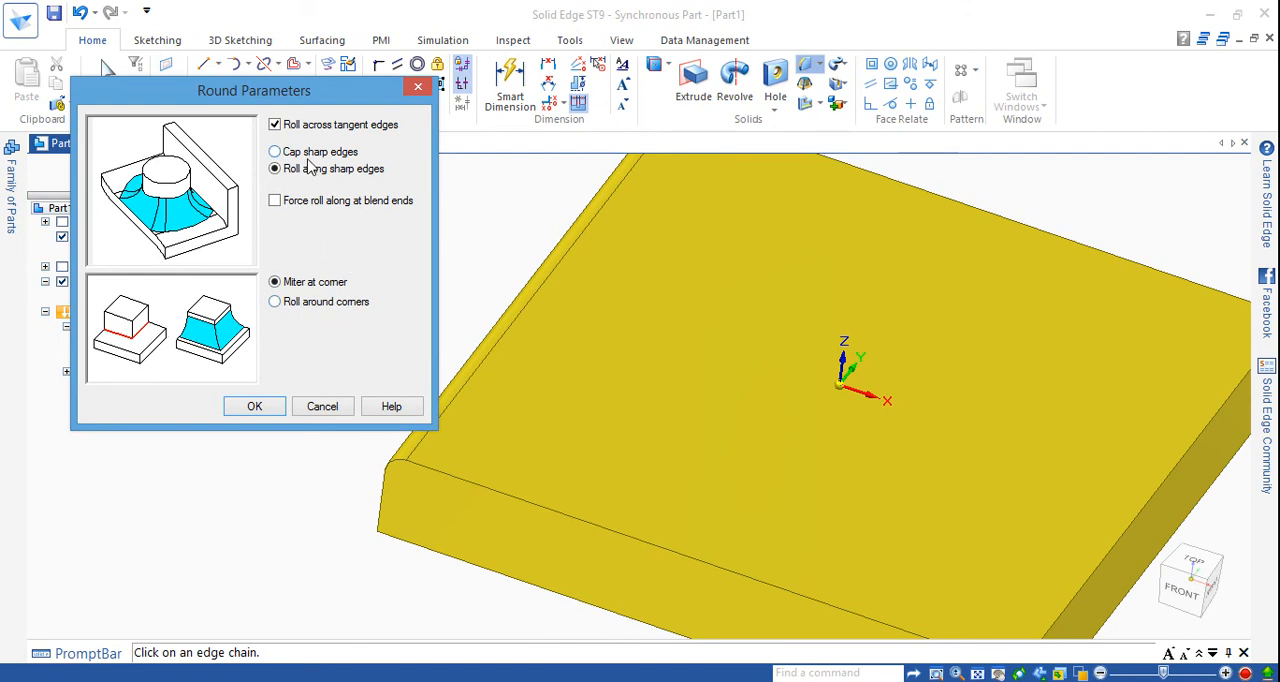
{"action": "mouse_move", "coordinate": [318, 168]}
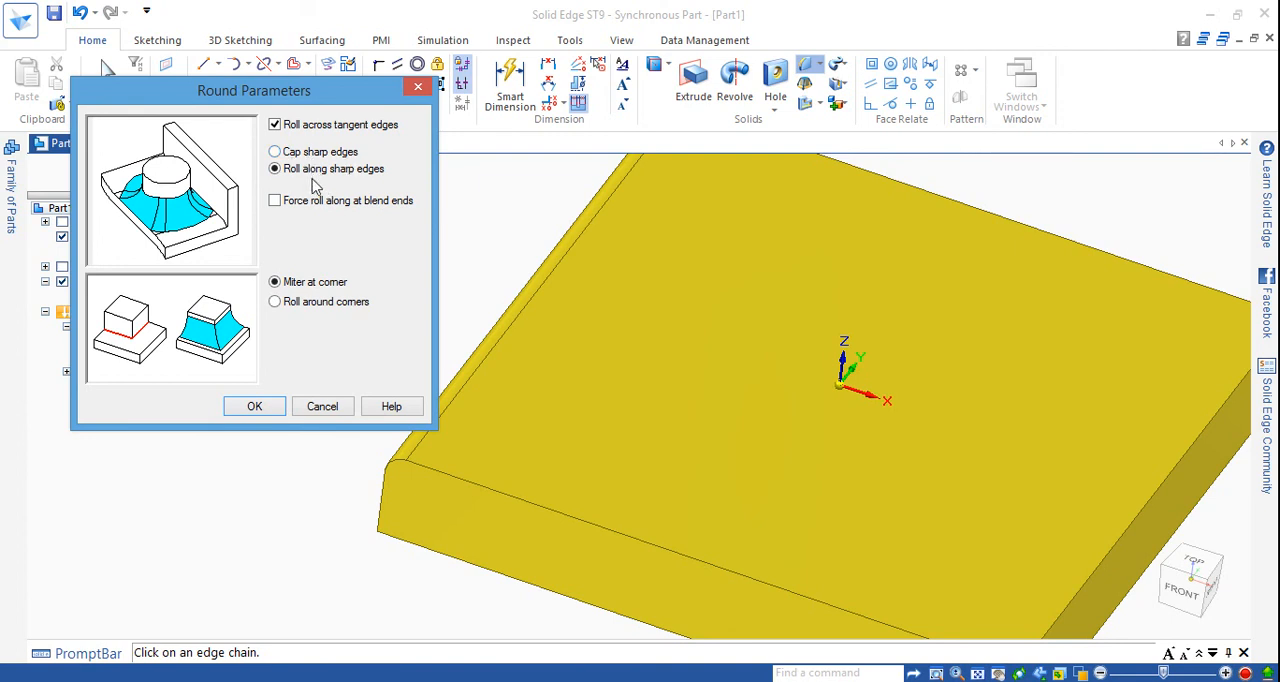
{"action": "mouse_move", "coordinate": [172, 232]}
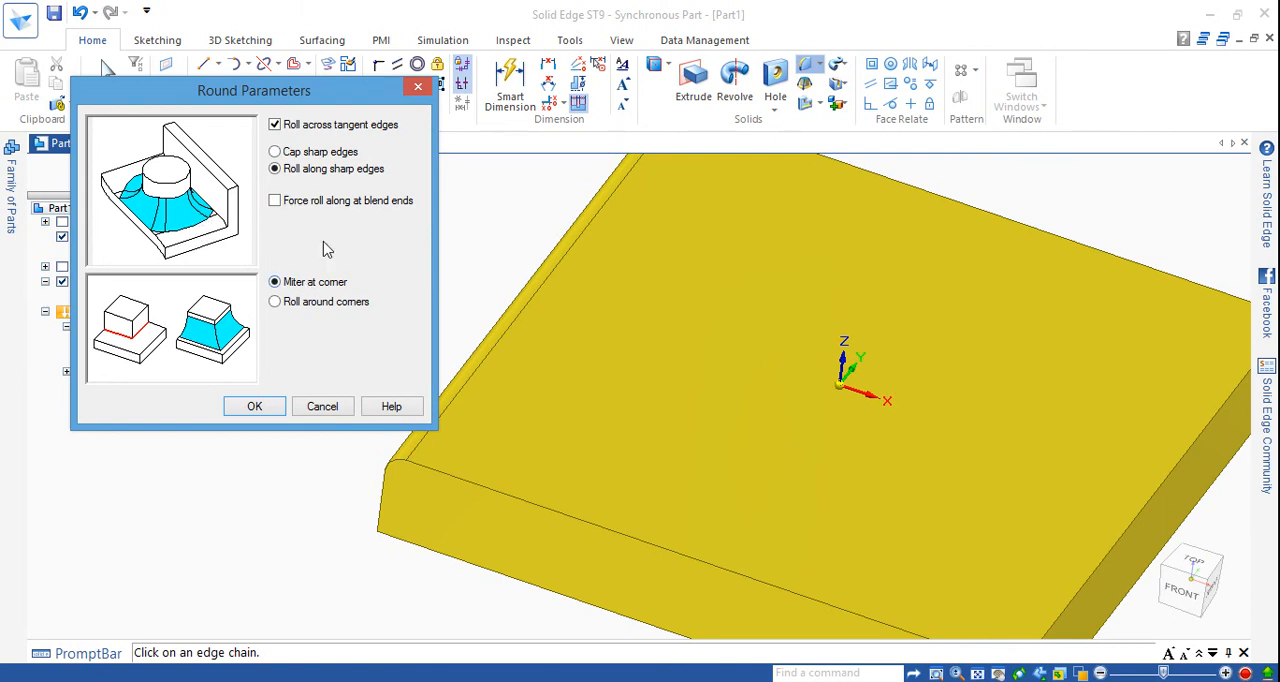
{"action": "mouse_move", "coordinate": [314, 218]}
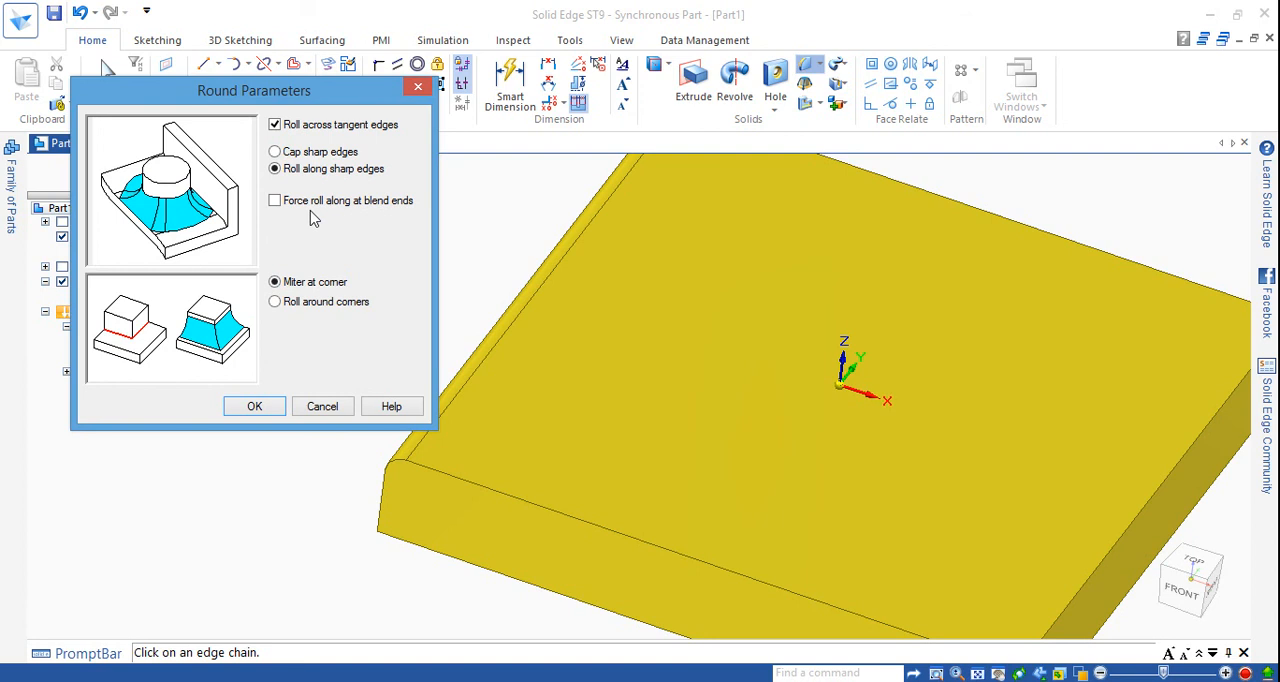
{"action": "mouse_move", "coordinate": [226, 263]}
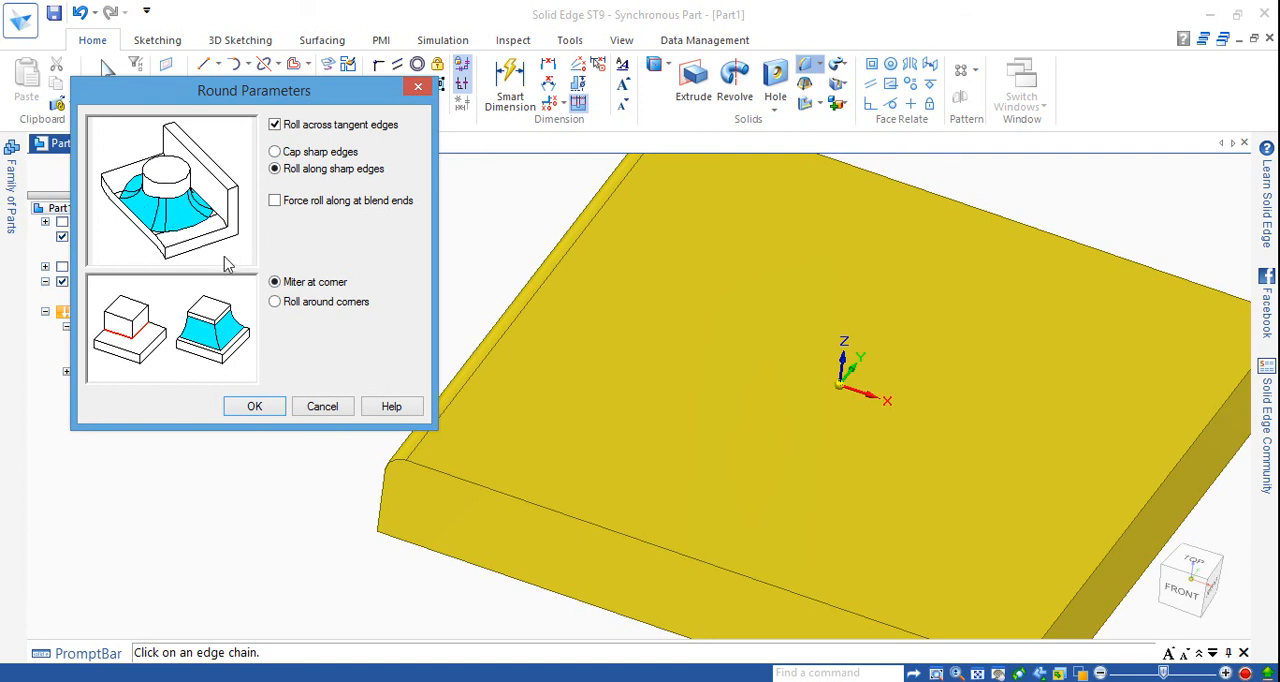
{"action": "mouse_move", "coordinate": [205, 220]}
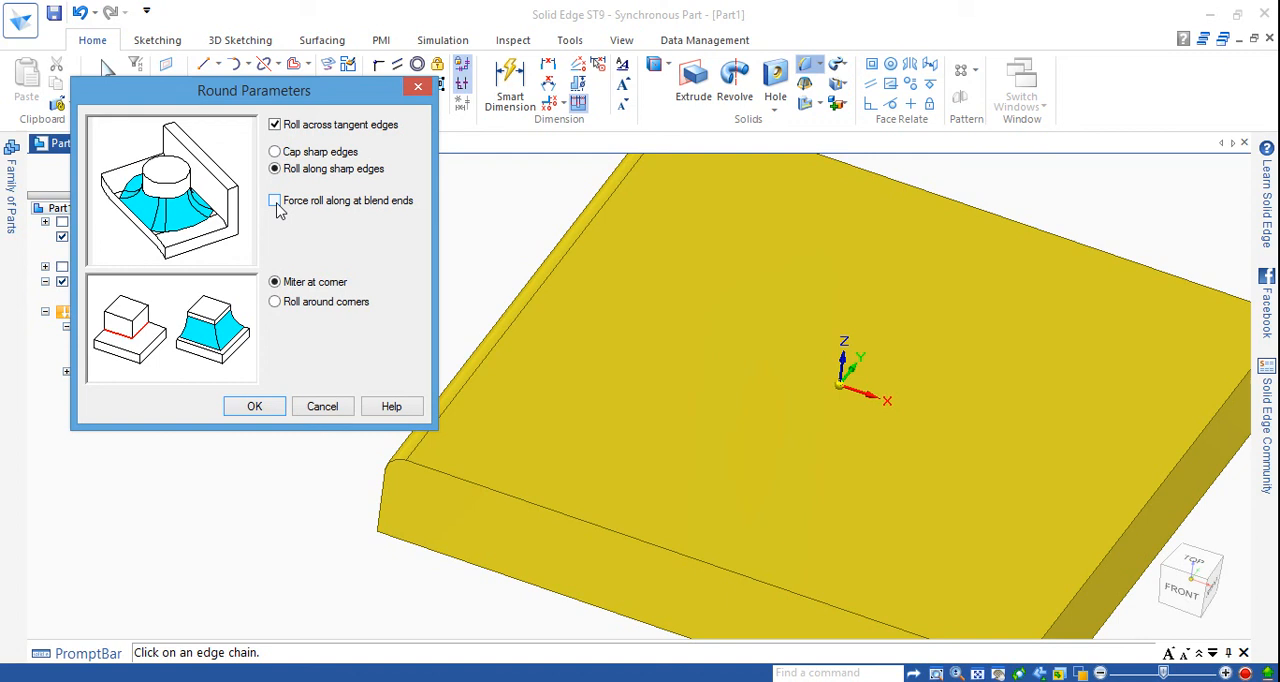
{"action": "mouse_move", "coordinate": [291, 210]}
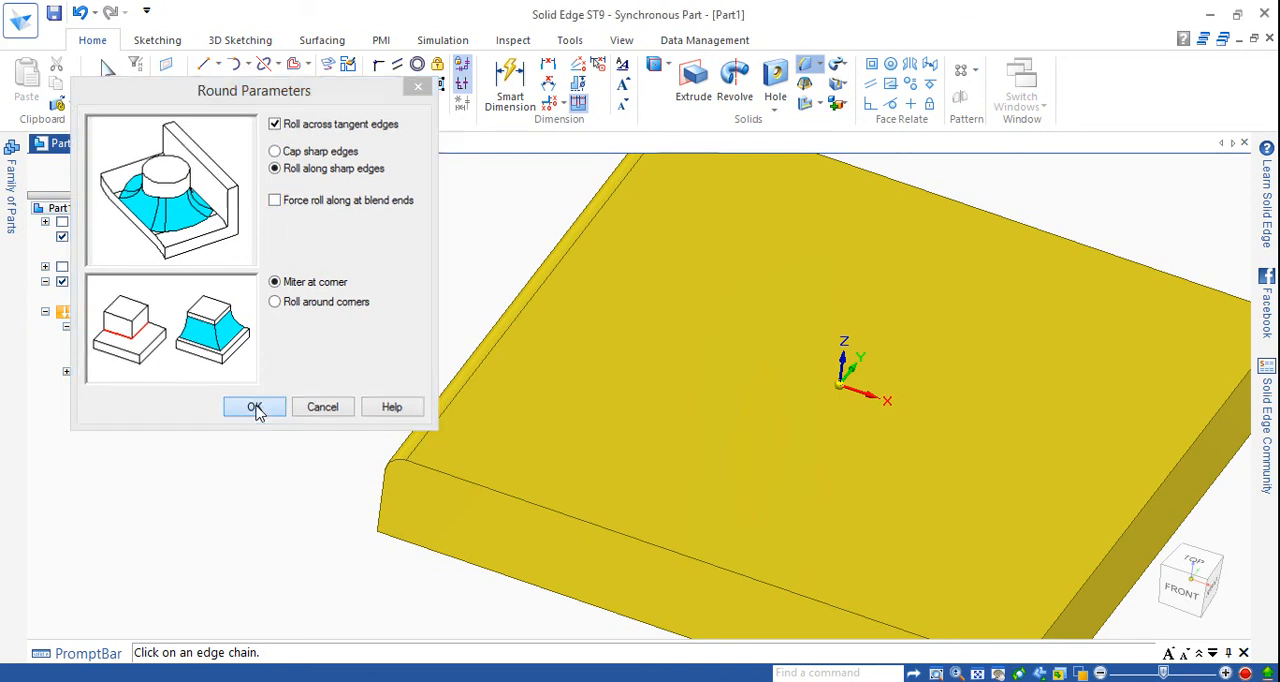
{"action": "left_click", "coordinate": [254, 406]}
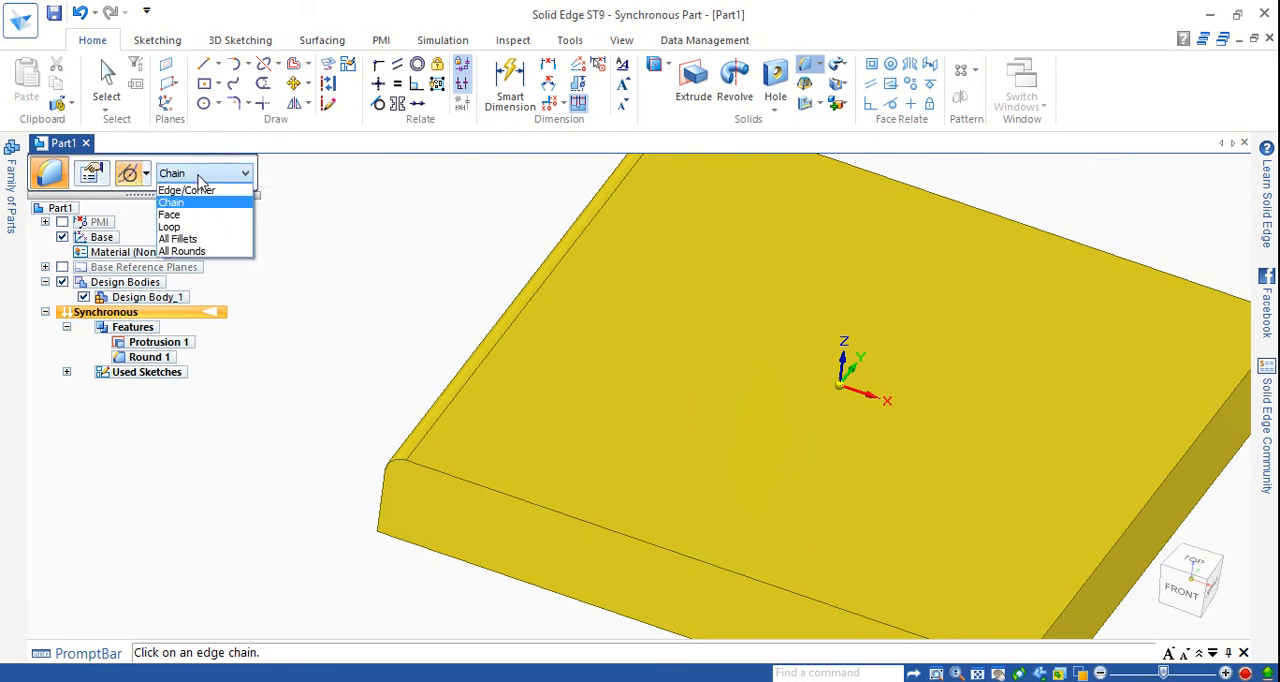
{"action": "mouse_move", "coordinate": [192, 195]}
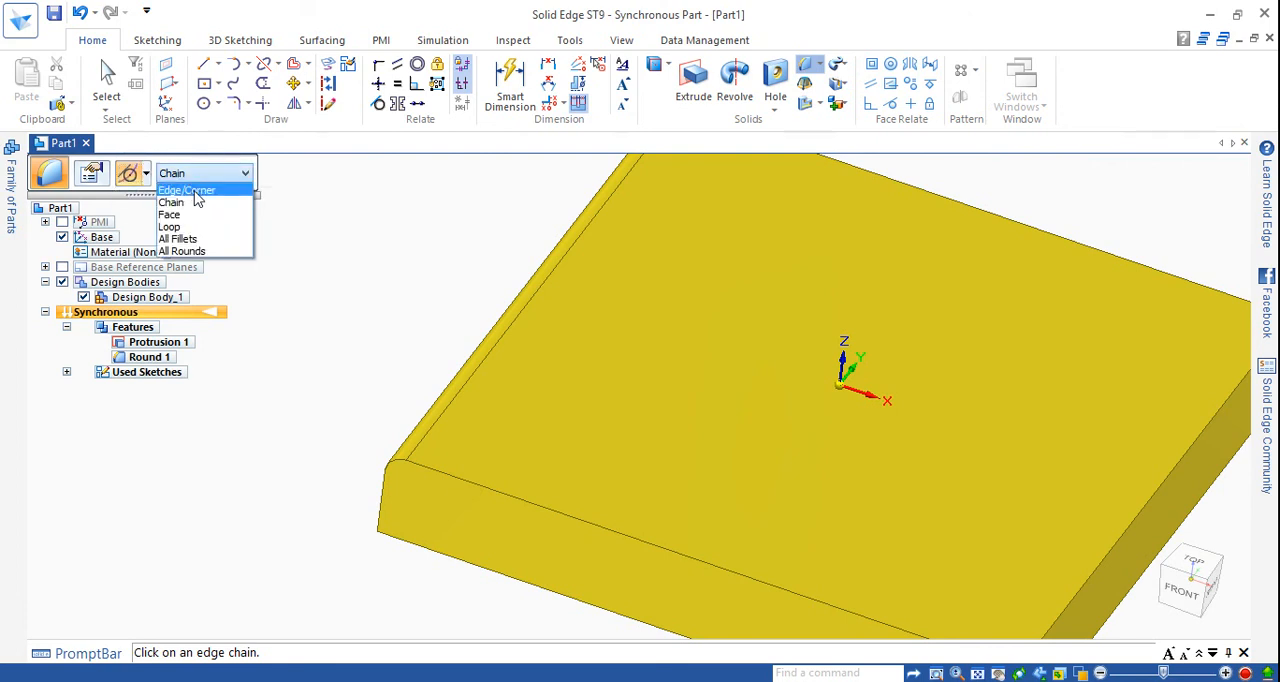
{"action": "mouse_move", "coordinate": [172, 214]}
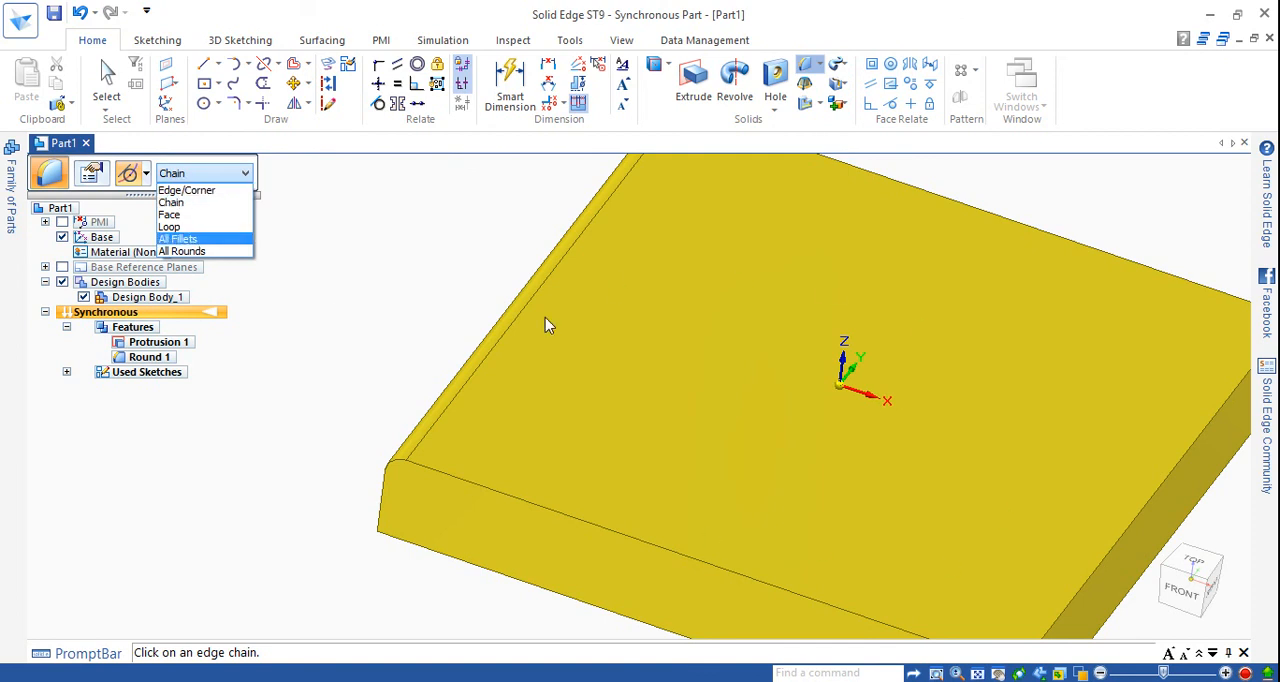
{"action": "mouse_move", "coordinate": [172, 214]}
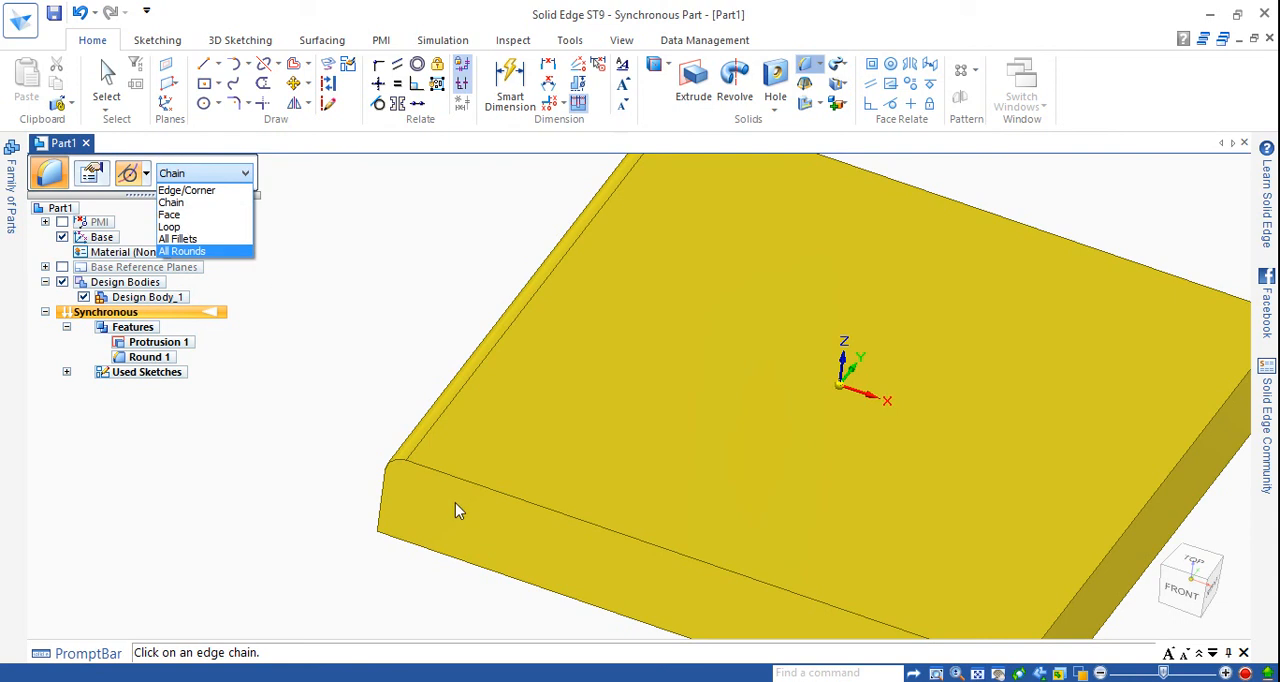
{"action": "mouse_move", "coordinate": [170, 214]}
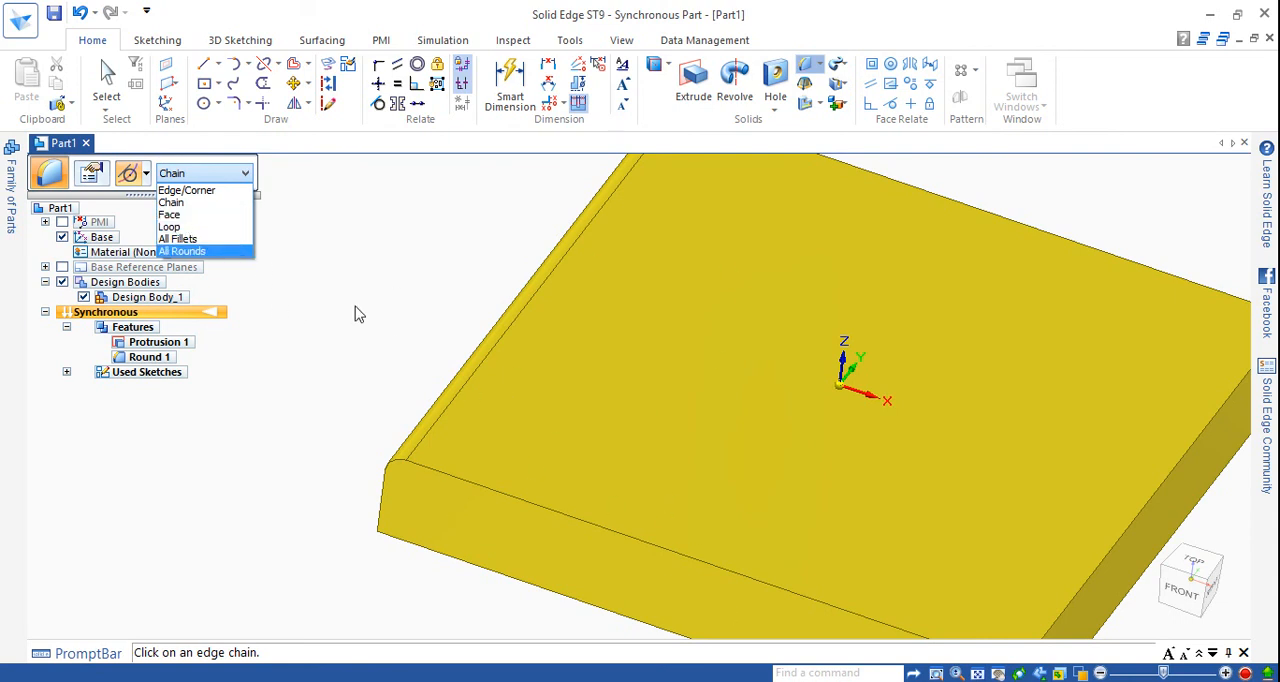
{"action": "mouse_move", "coordinate": [192, 250]}
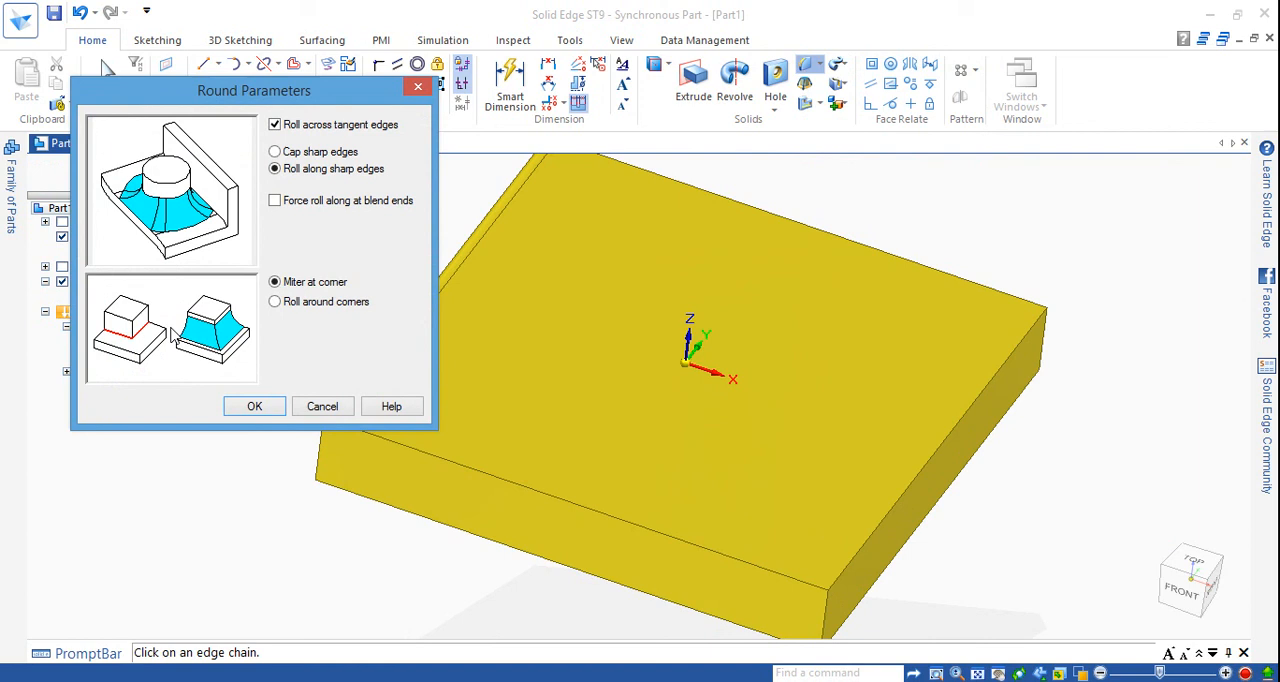
{"action": "mouse_move", "coordinate": [248, 386]}
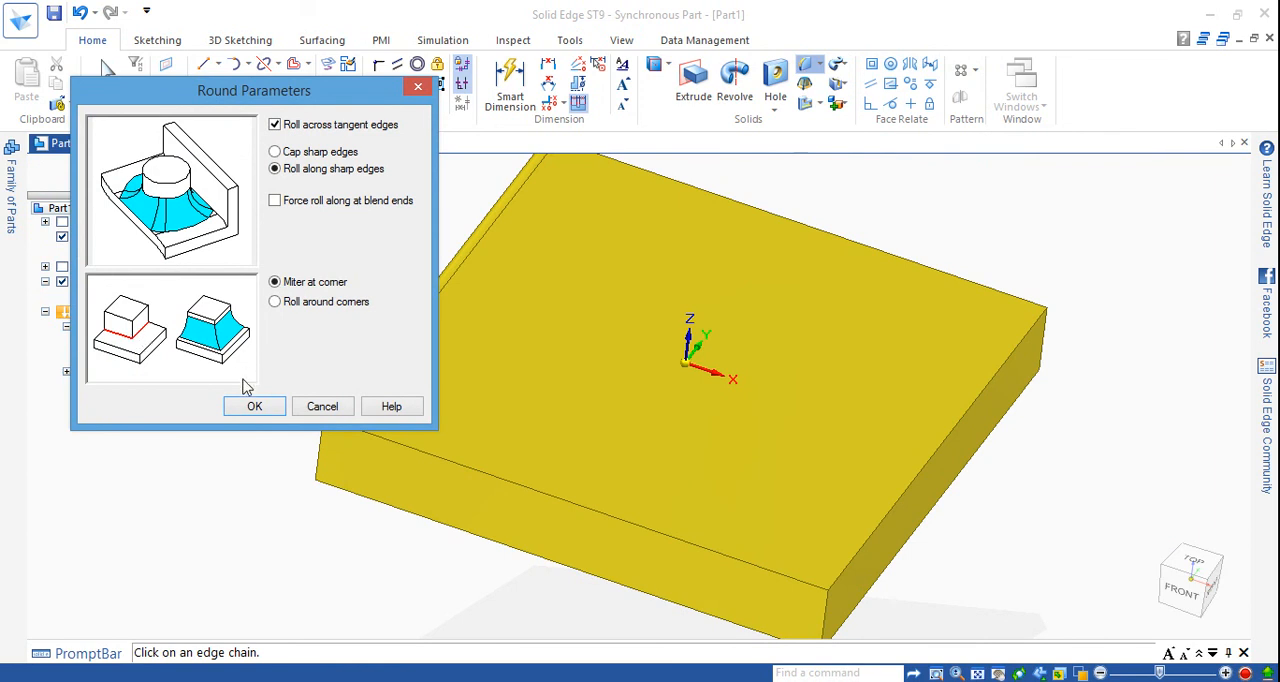
Step: Set corners to roll around, testing mitered and cap options, keeping roll along sharp edges
{"action": "left_click", "coordinate": [274, 301]}
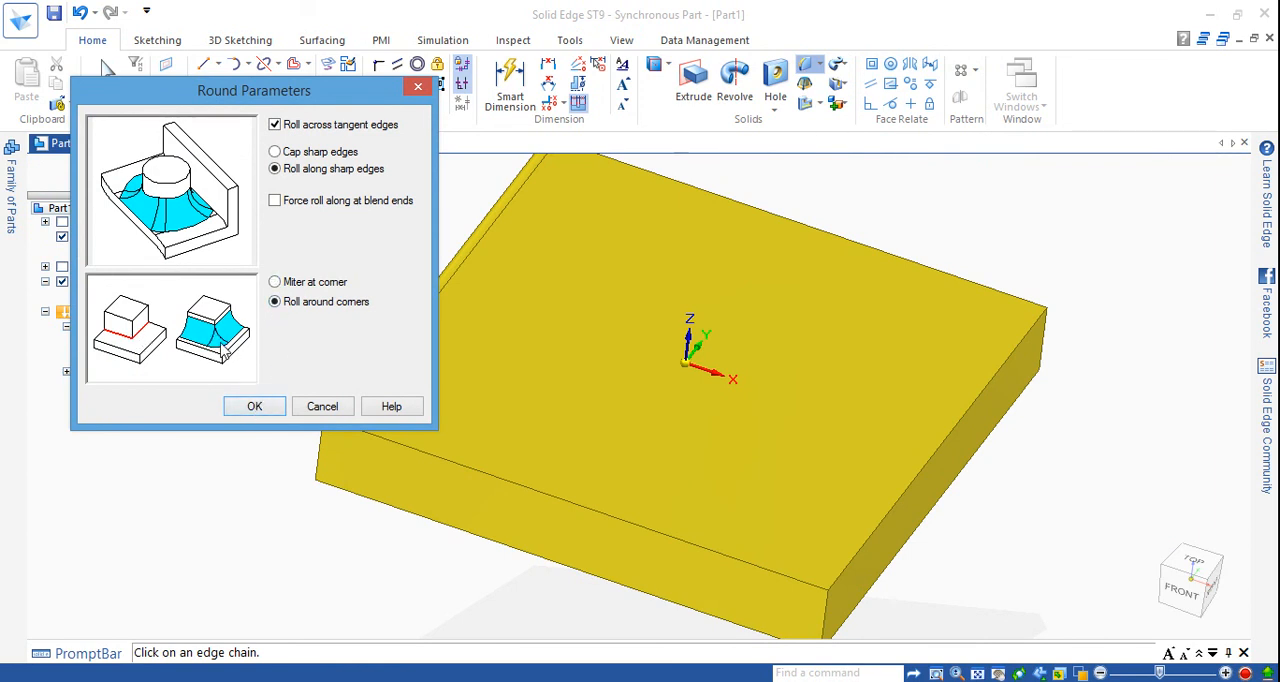
{"action": "mouse_move", "coordinate": [207, 358]}
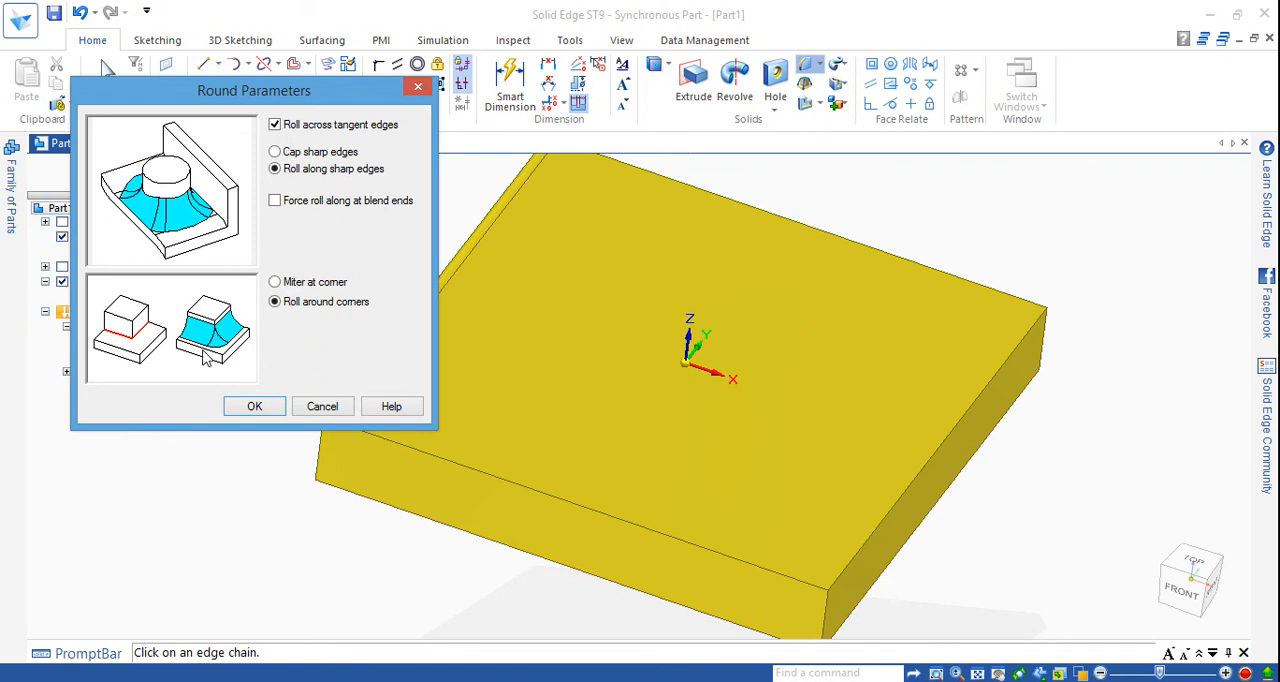
{"action": "left_click", "coordinate": [275, 281]}
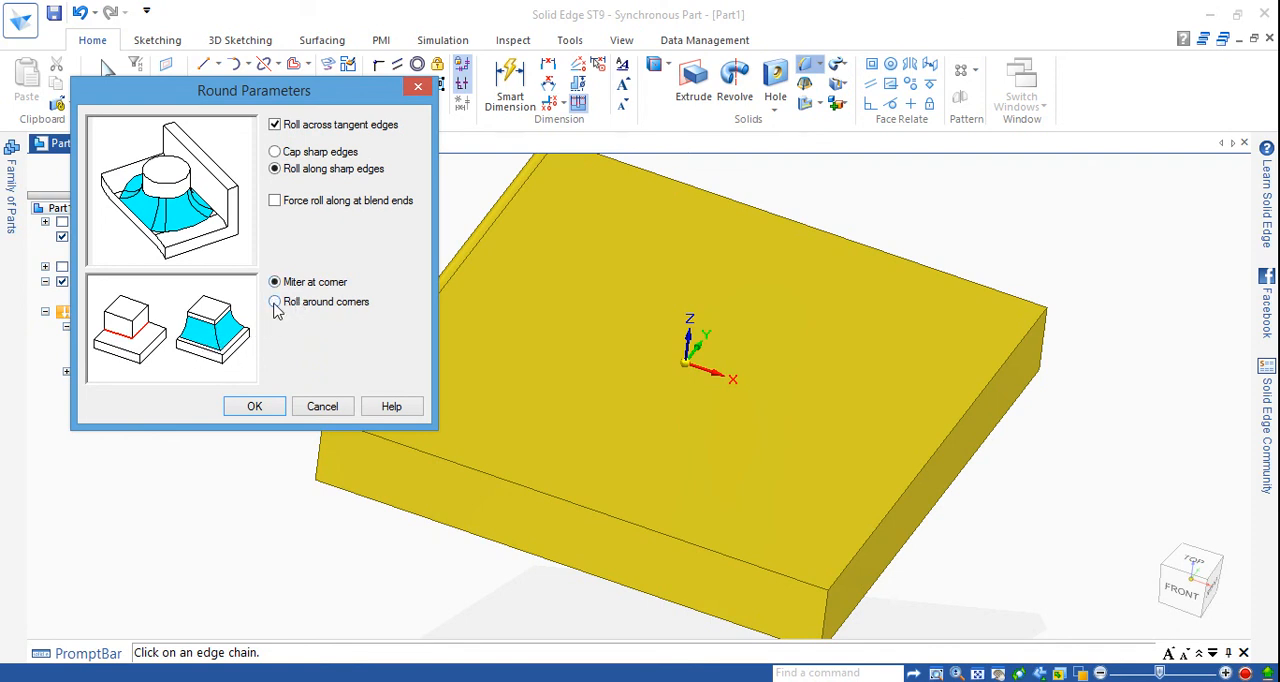
{"action": "left_click", "coordinate": [274, 302]}
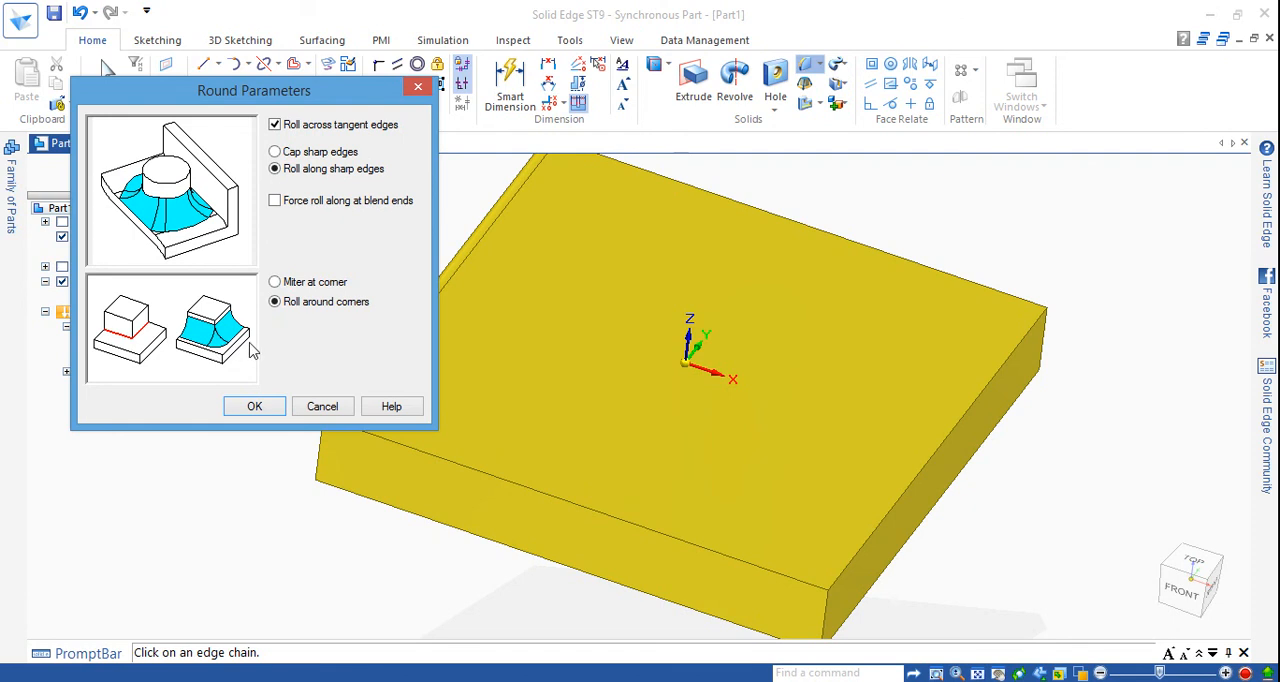
{"action": "mouse_move", "coordinate": [236, 355]}
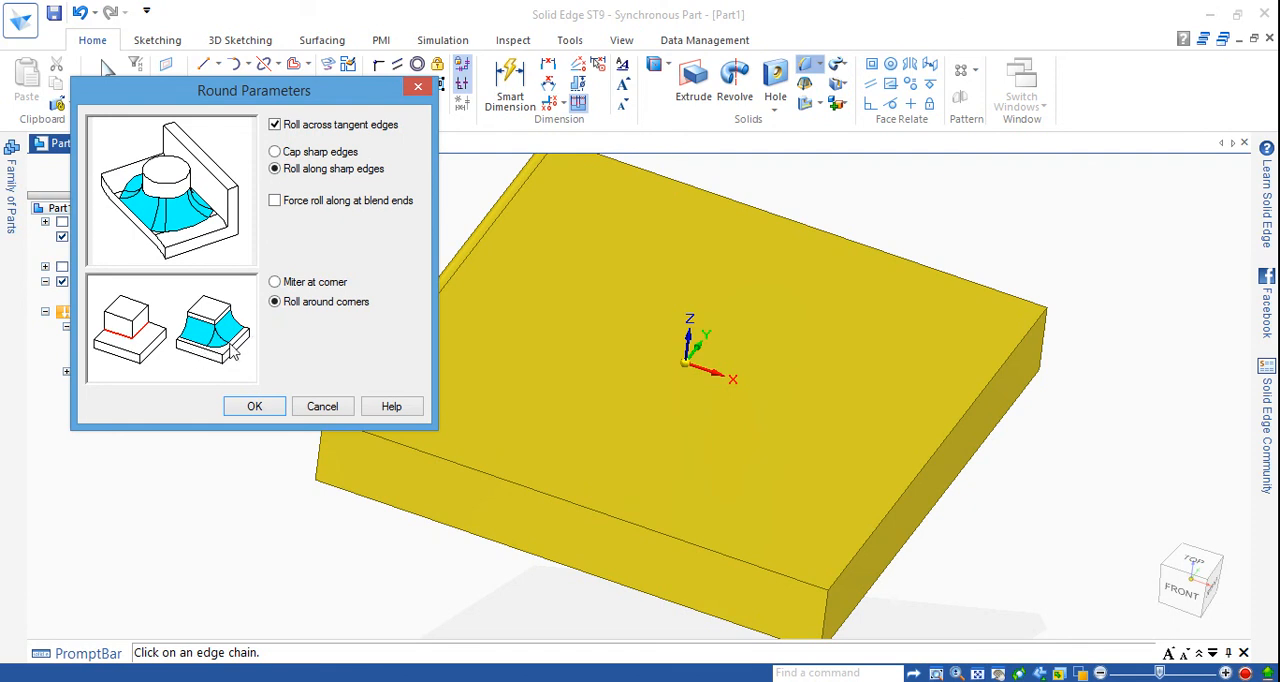
{"action": "left_click", "coordinate": [275, 151]}
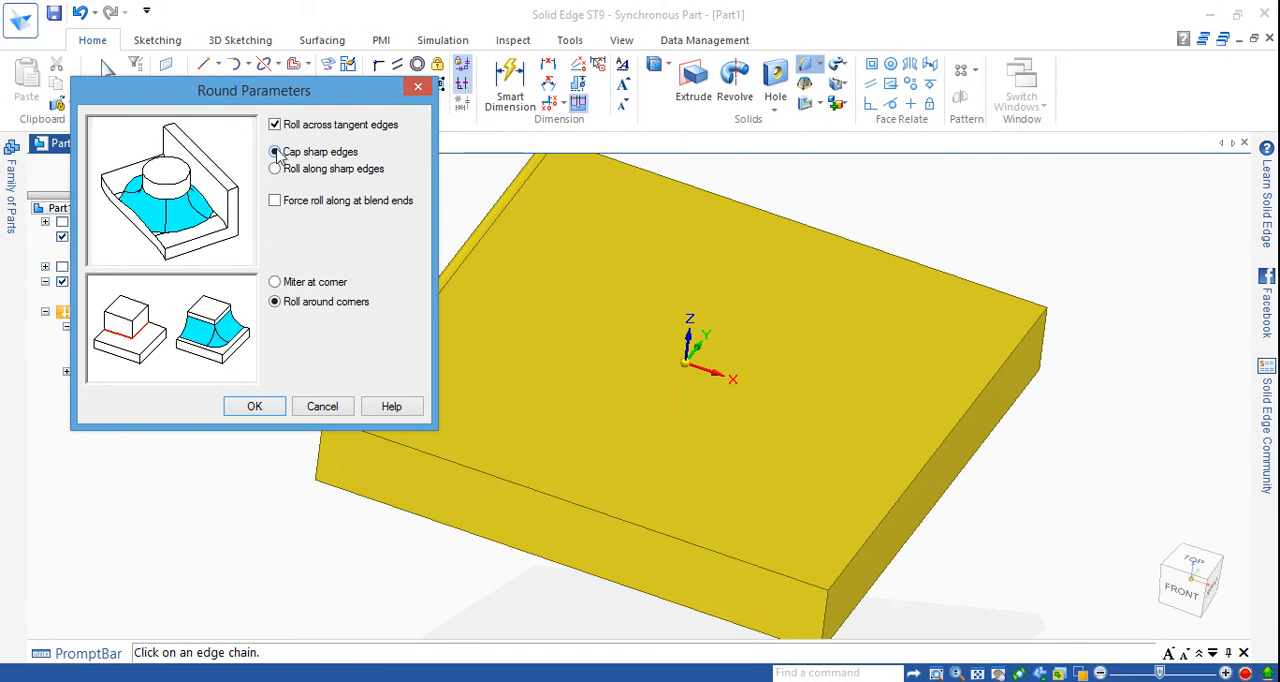
{"action": "left_click", "coordinate": [275, 151]}
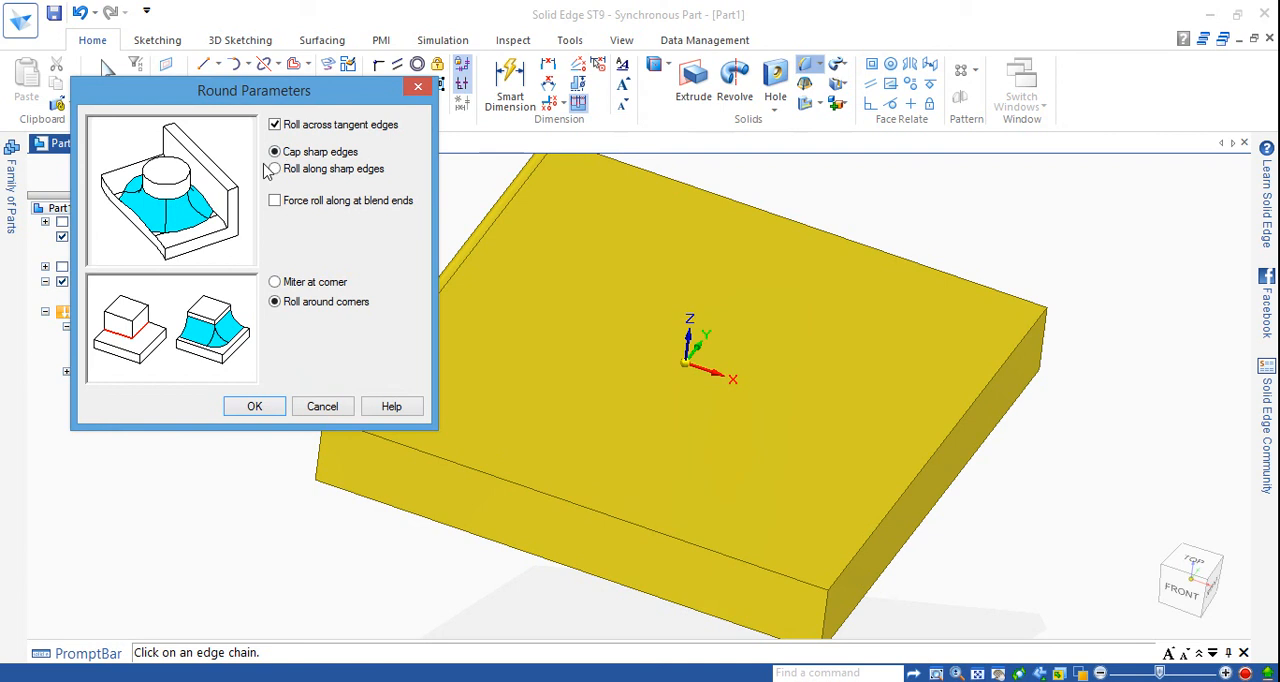
{"action": "left_click", "coordinate": [274, 168]}
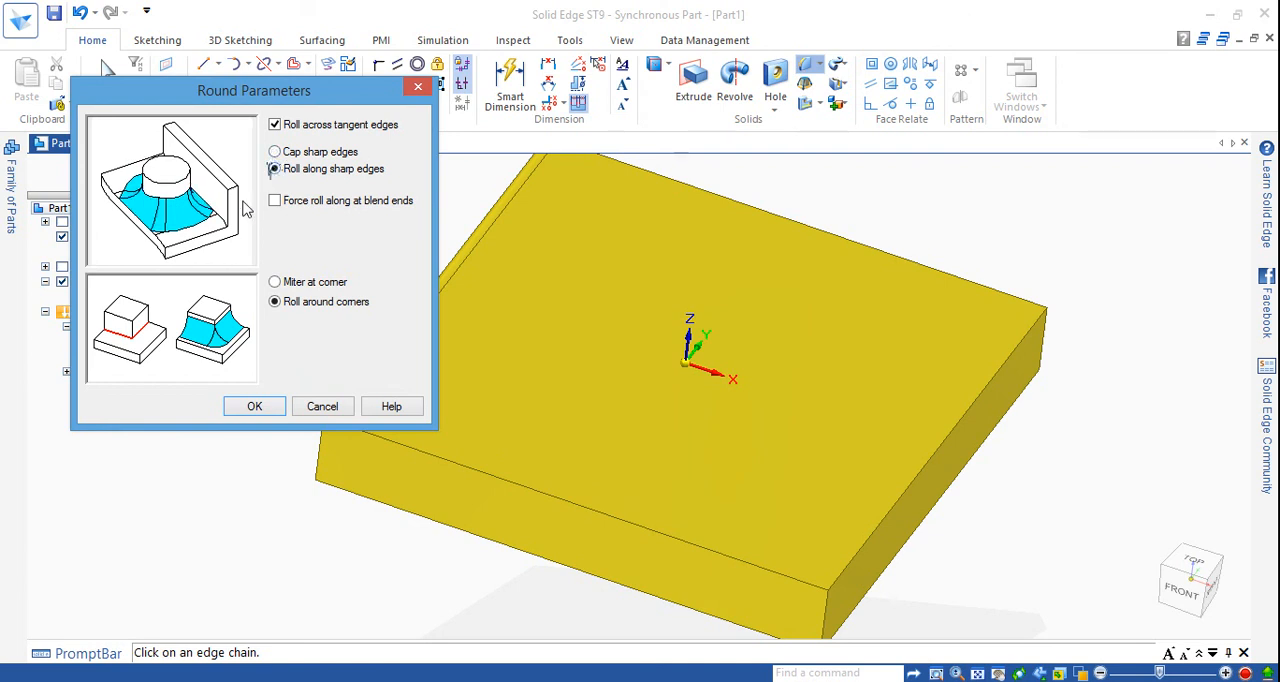